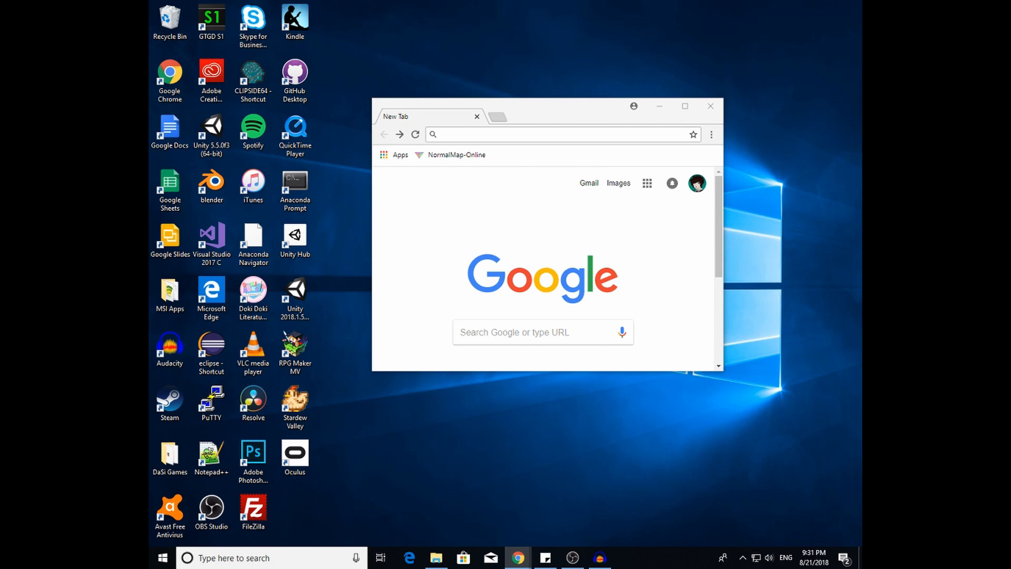
{"action": "mouse_move", "coordinate": [159, 212]}
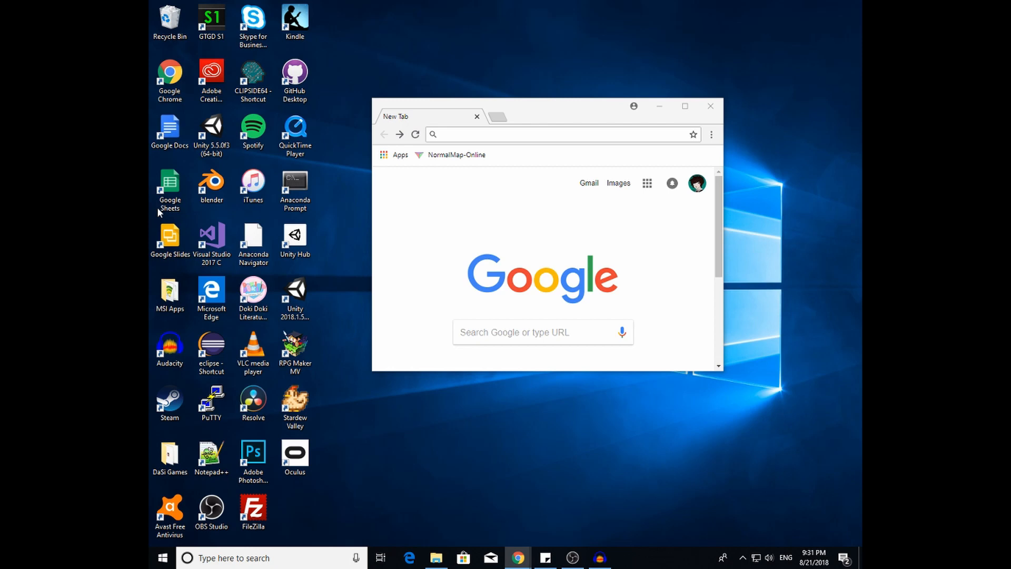
Search Google for 'Oracle java download'
{"action": "left_click", "coordinate": [541, 332]}
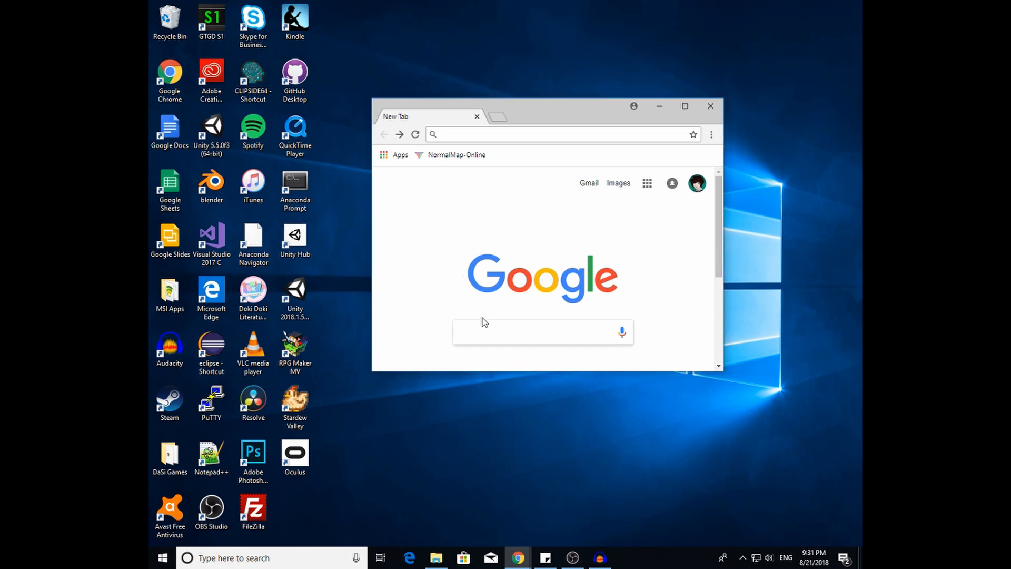
{"action": "left_click", "coordinate": [541, 332]}
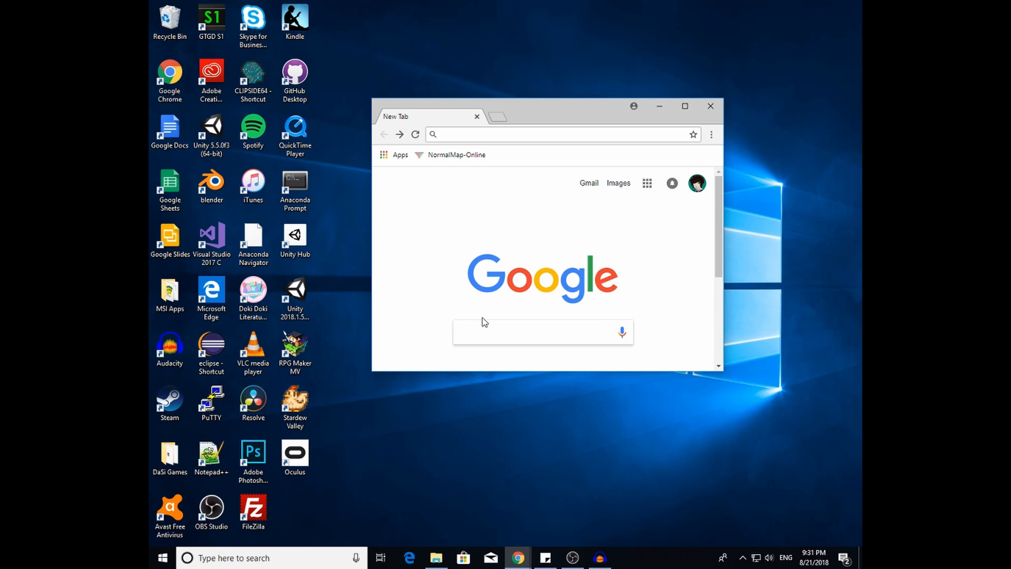
{"action": "type", "text": "Oracle java download"}
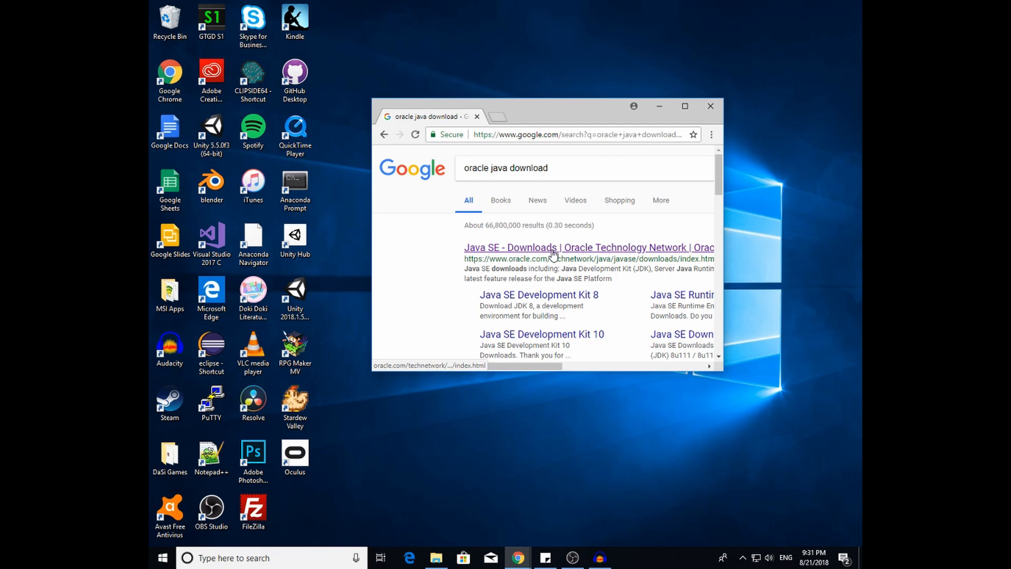
{"action": "mouse_move", "coordinate": [737, 274]}
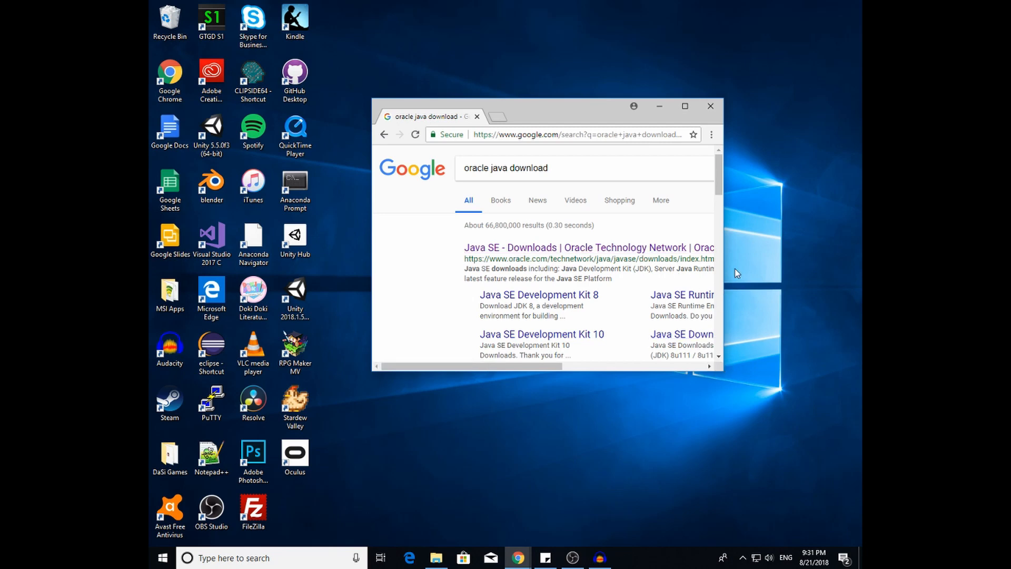
Maximize Chrome and go to Oracle's Java SE Downloads page from the results
{"action": "left_click", "coordinate": [685, 106]}
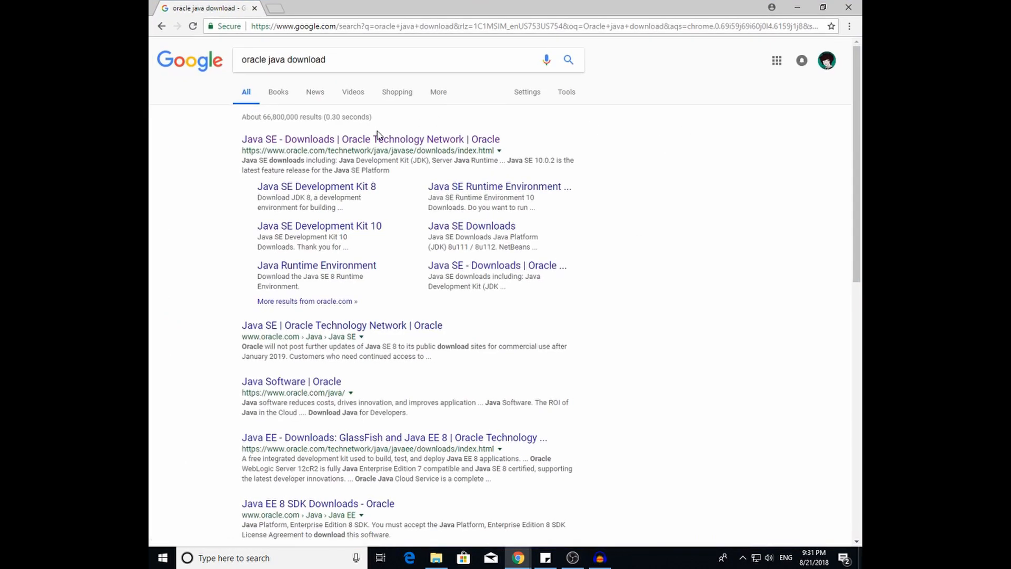
{"action": "left_click", "coordinate": [369, 139]}
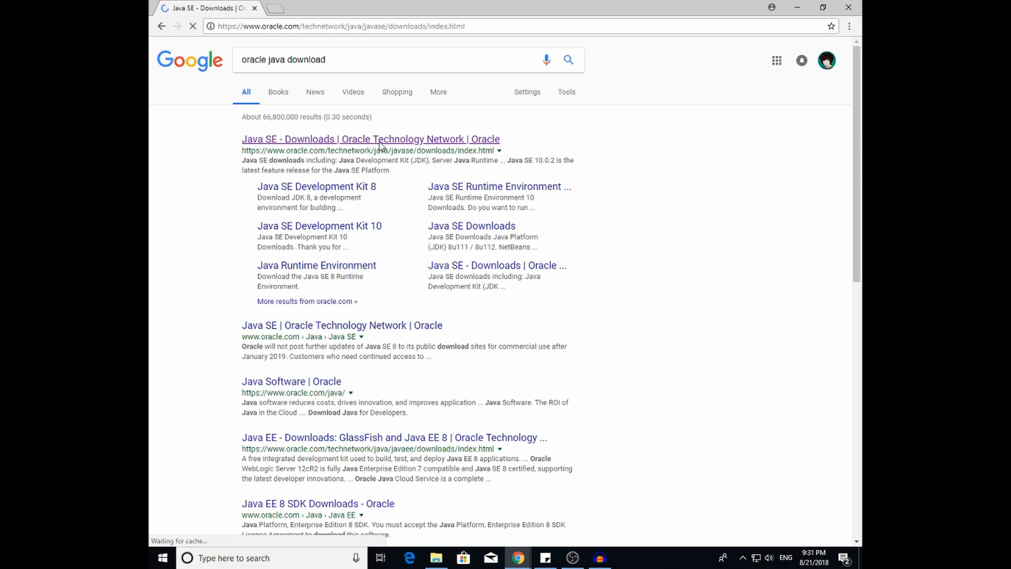
{"action": "left_click", "coordinate": [370, 139]}
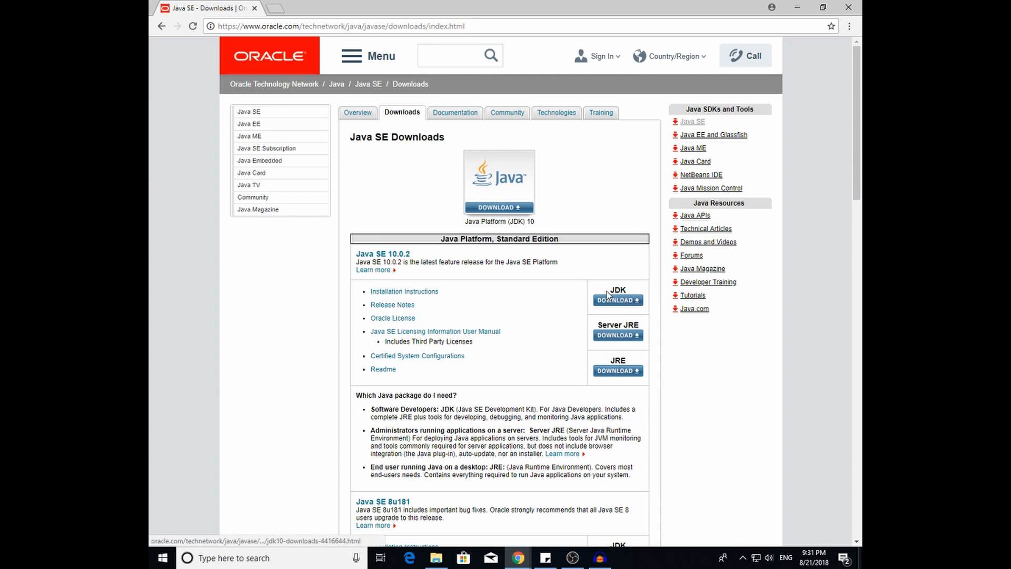
Go to the JDK 10.0.2 download page and accept the Oracle license agreement
{"action": "left_click", "coordinate": [616, 300]}
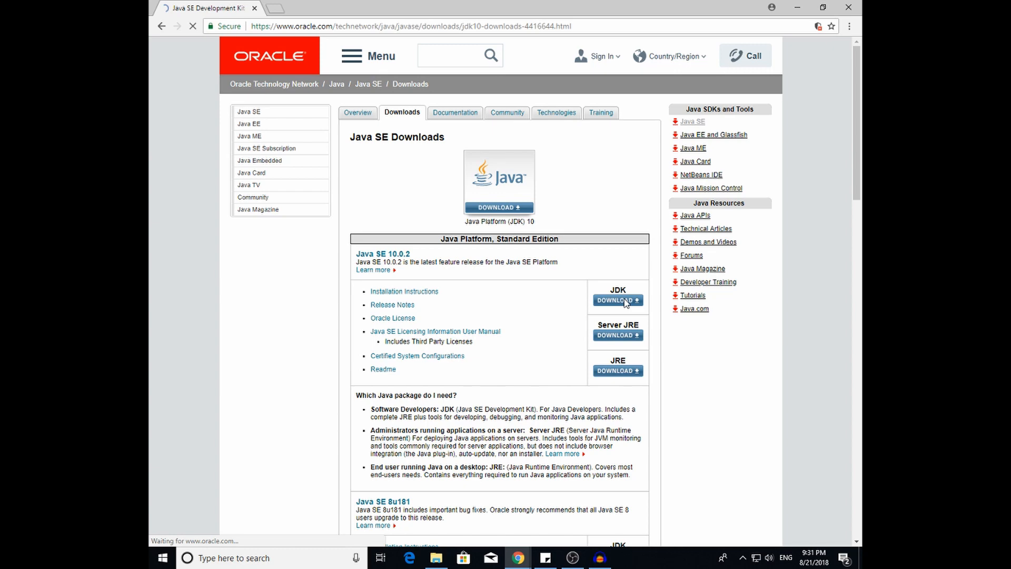
{"action": "left_click", "coordinate": [617, 300]}
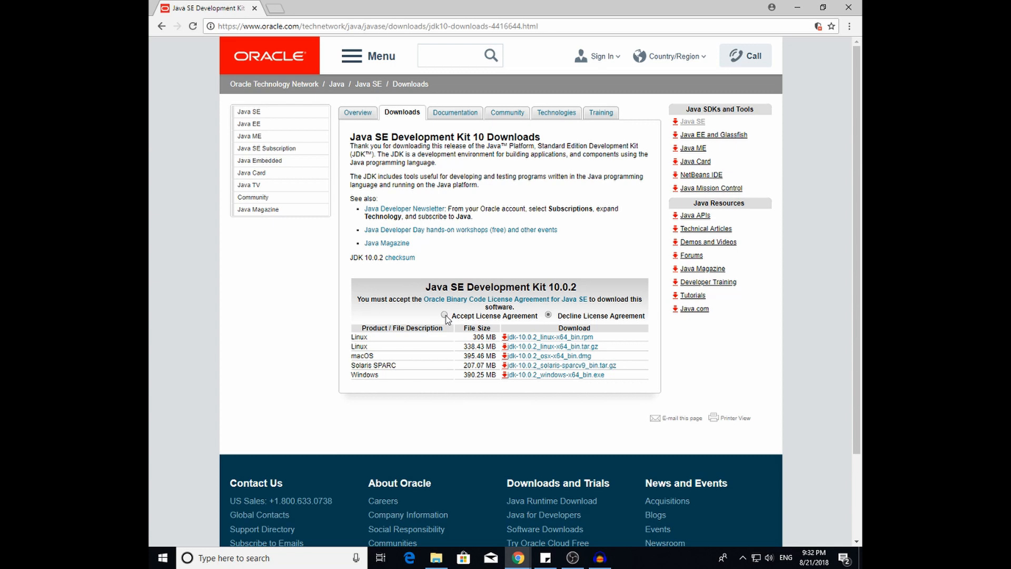
{"action": "left_click", "coordinate": [444, 316]}
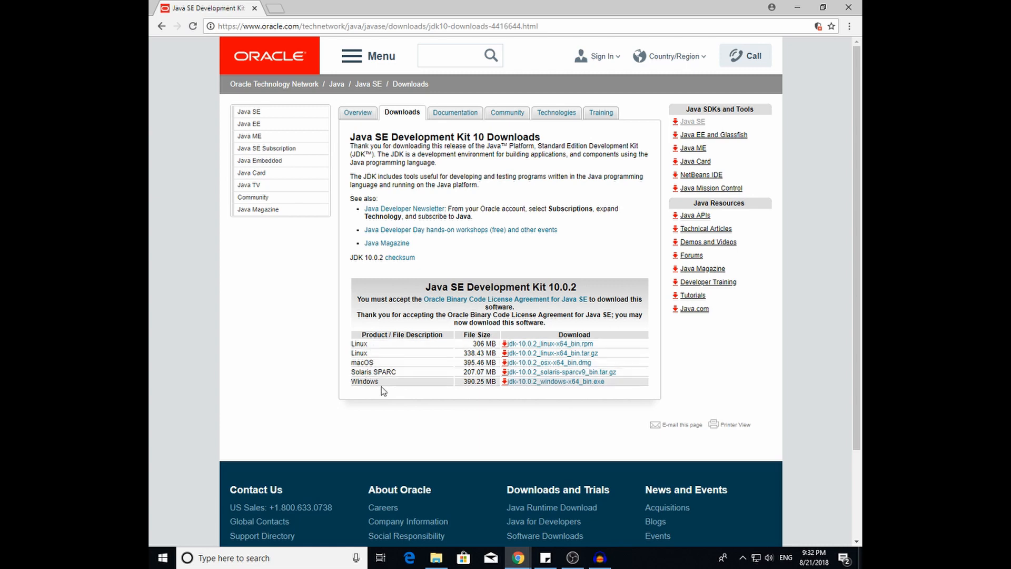
{"action": "mouse_move", "coordinate": [556, 415]}
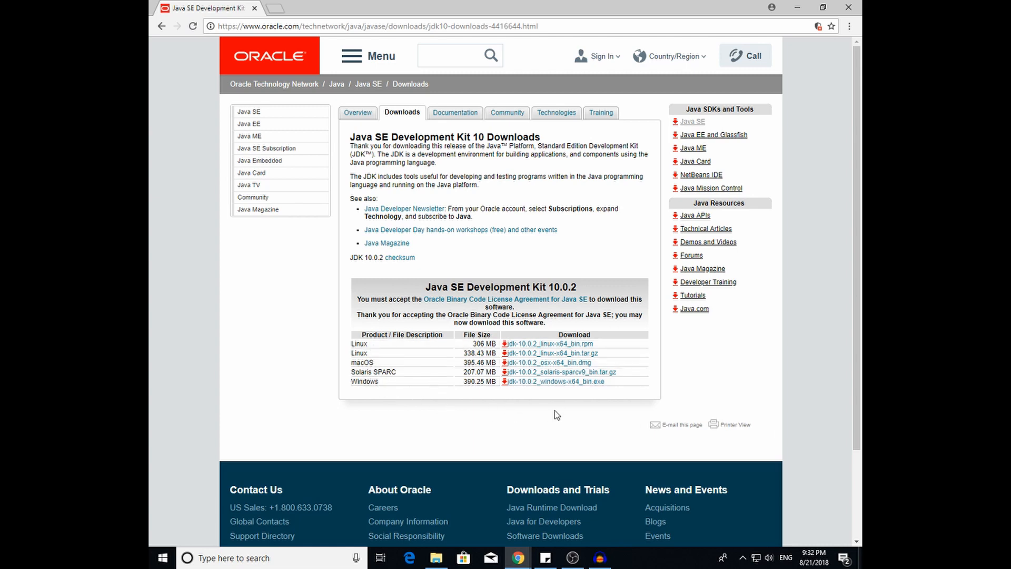
Download jdk-10.0.2_windows-x64_bin.exe and save it to the Downloads folder
{"action": "left_click", "coordinate": [555, 381]}
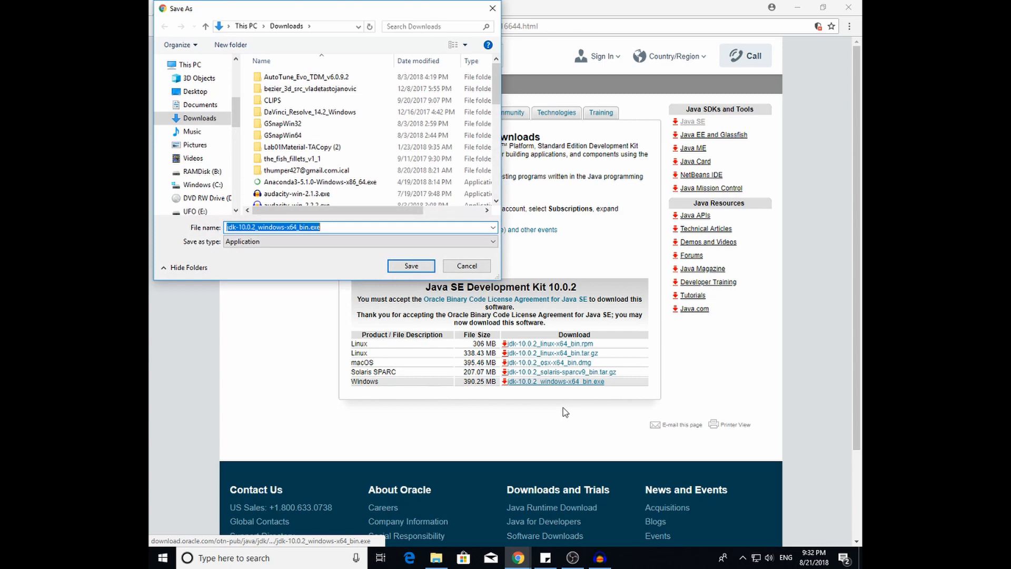
{"action": "mouse_move", "coordinate": [271, 304]}
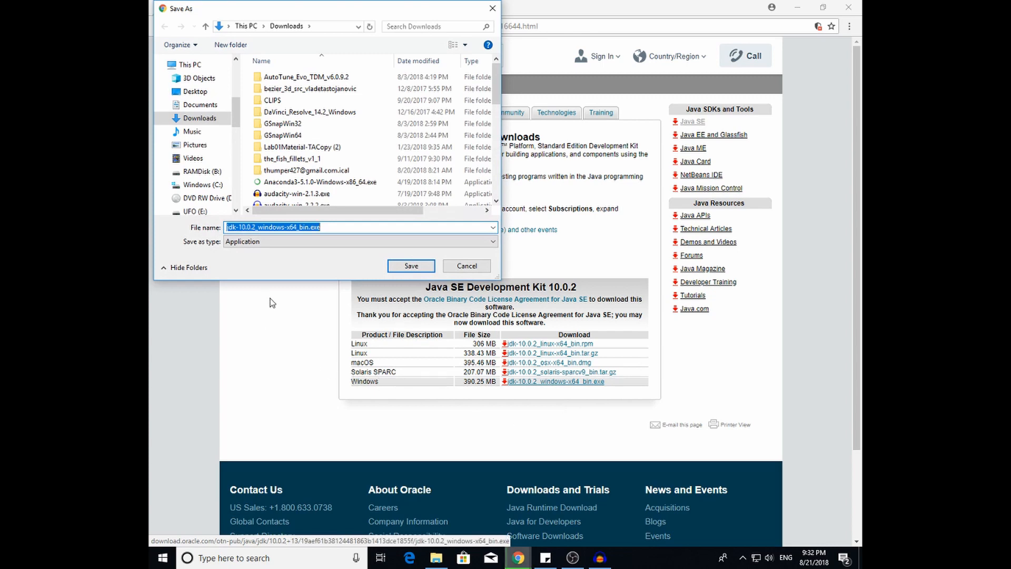
{"action": "mouse_move", "coordinate": [411, 265]}
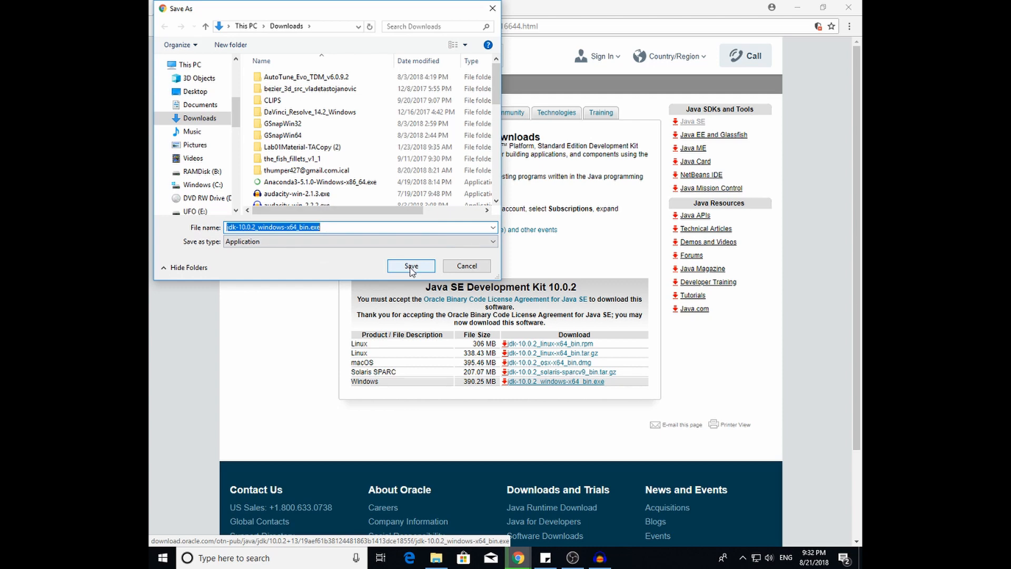
{"action": "left_click", "coordinate": [411, 265]}
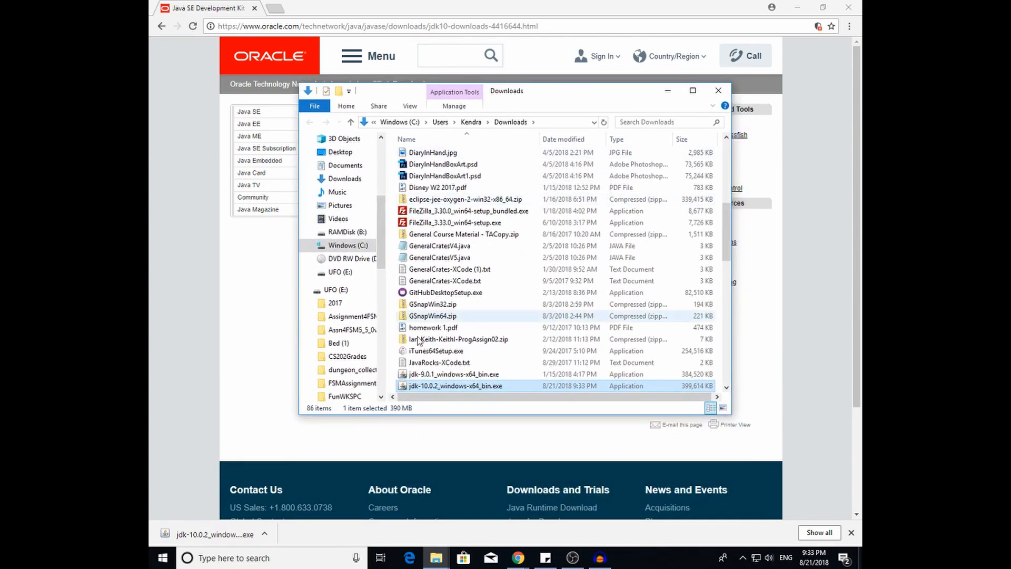
{"action": "mouse_move", "coordinate": [456, 385]}
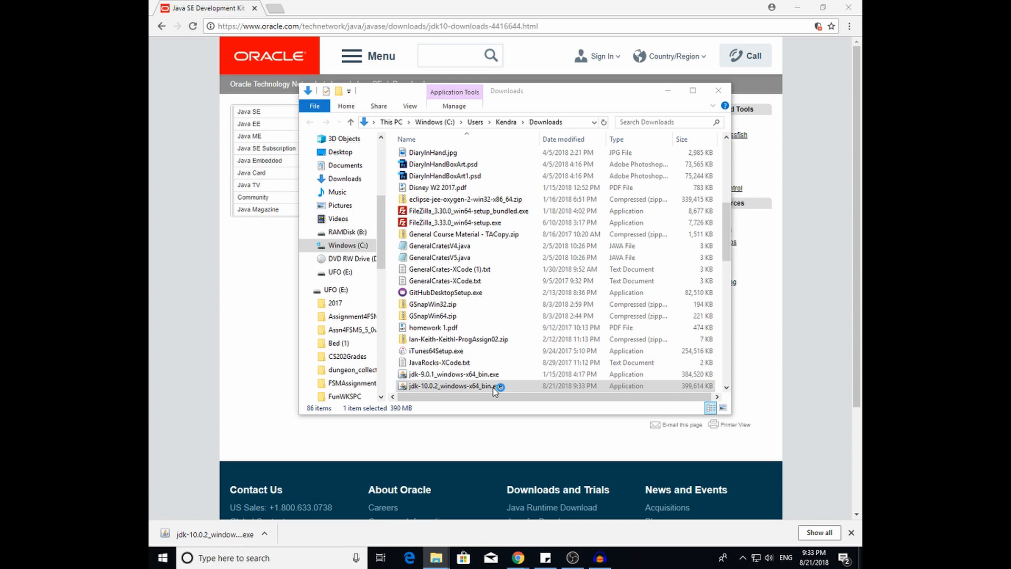
Run the downloaded jdk-10.0.2_windows-x64_bin.exe installer from Downloads
{"action": "double_click", "coordinate": [453, 385]}
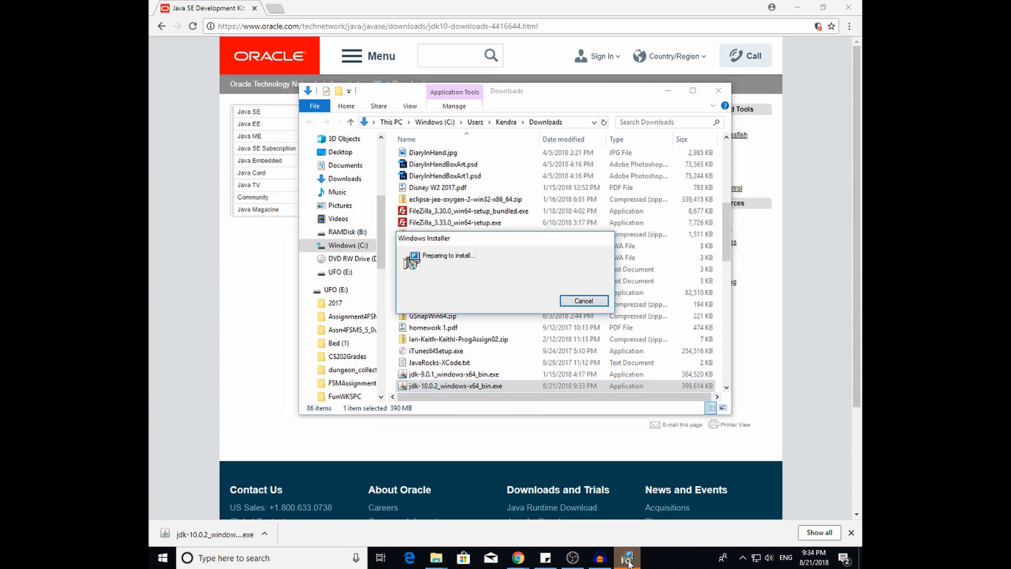
{"action": "mouse_move", "coordinate": [540, 412]}
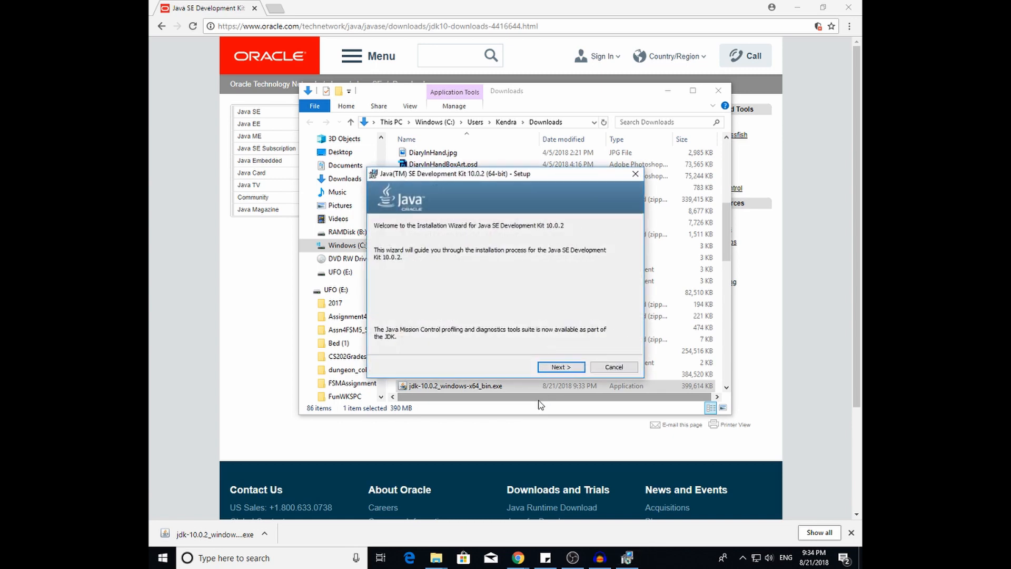
Install JDK 10.0.2 with default features and location, then close the finished wizard
{"action": "left_click", "coordinate": [456, 386]}
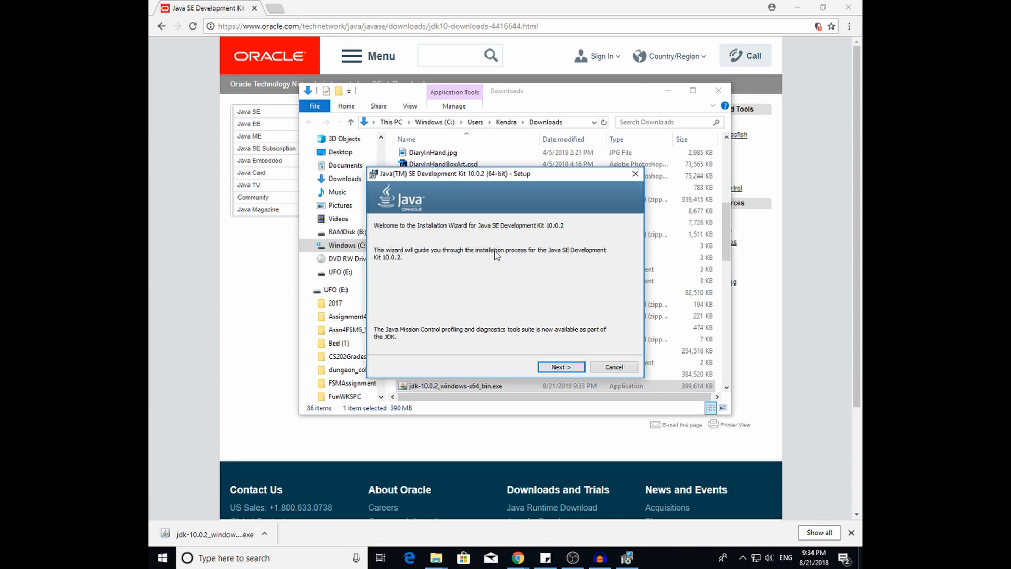
{"action": "left_click", "coordinate": [559, 367]}
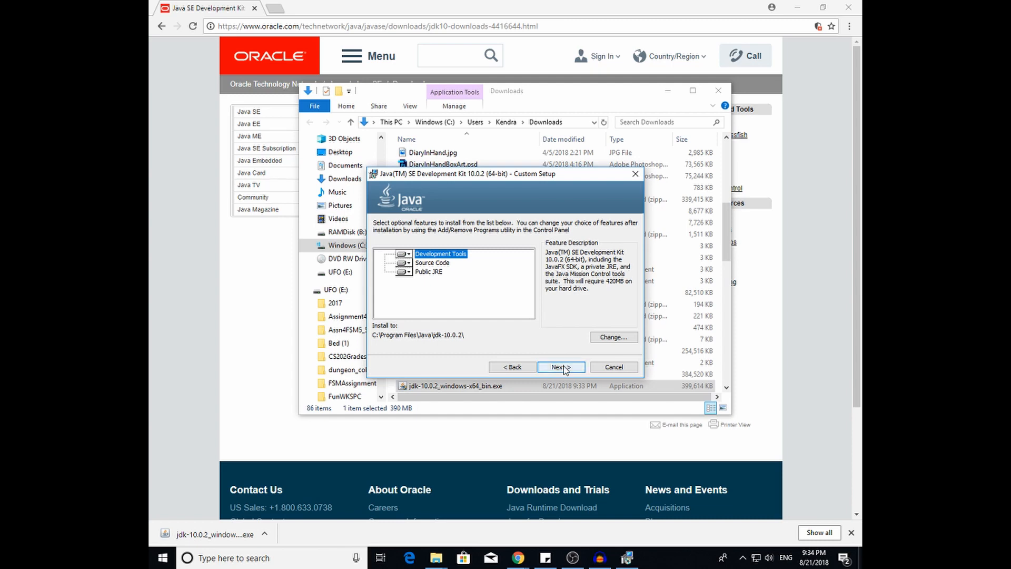
{"action": "left_click", "coordinate": [556, 366]}
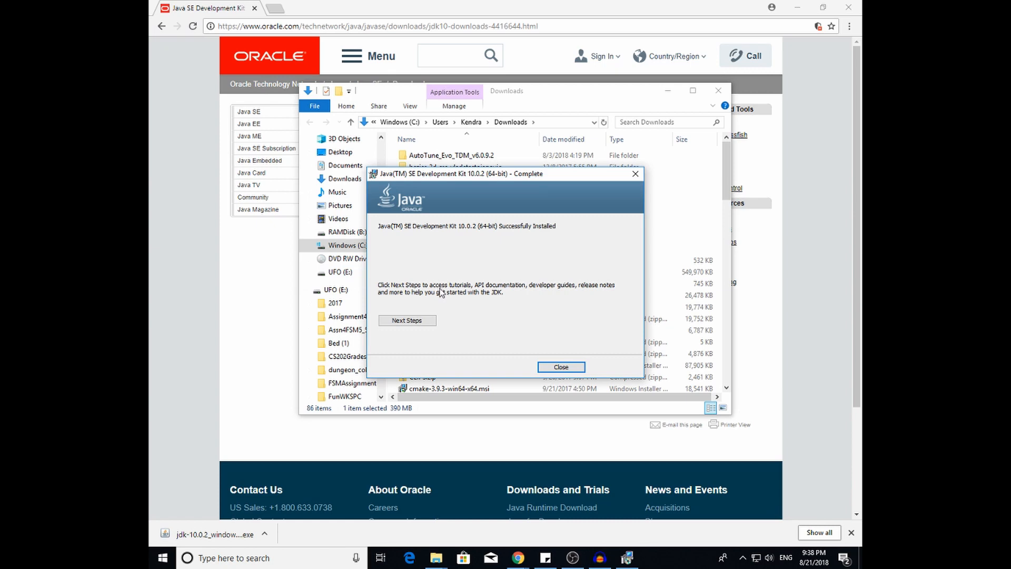
{"action": "mouse_move", "coordinate": [406, 235]}
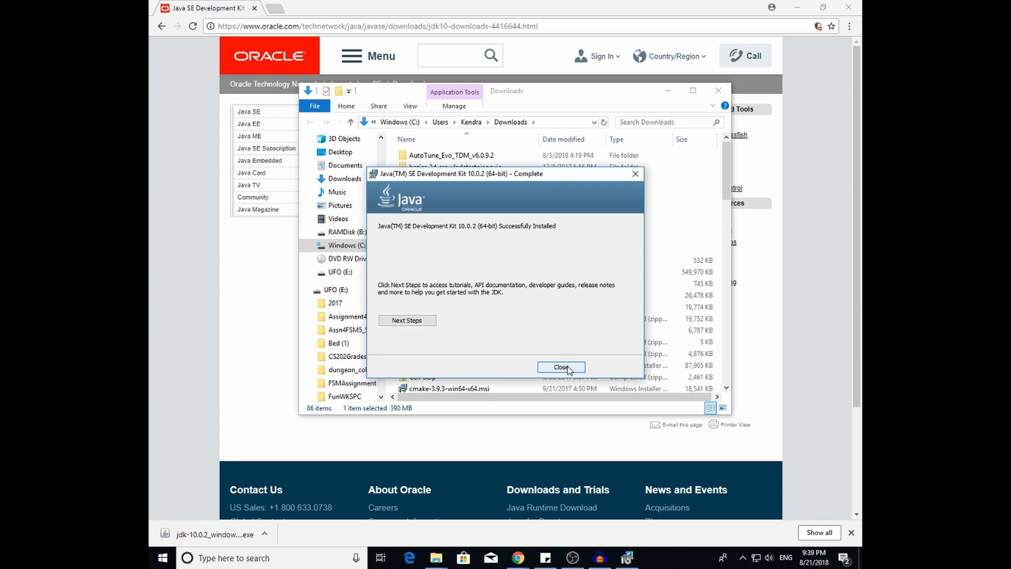
{"action": "left_click", "coordinate": [560, 367]}
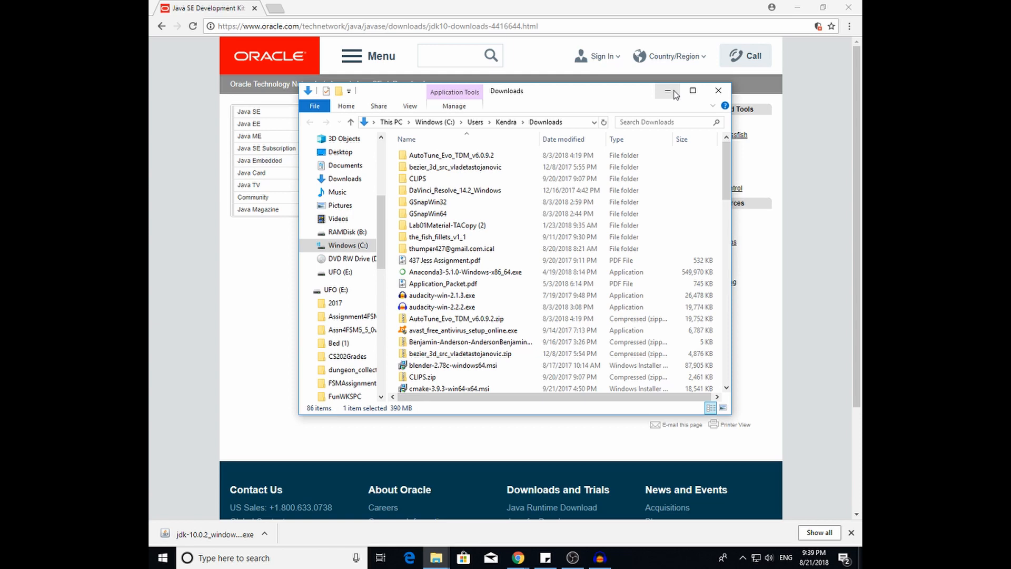
{"action": "mouse_move", "coordinate": [630, 7]}
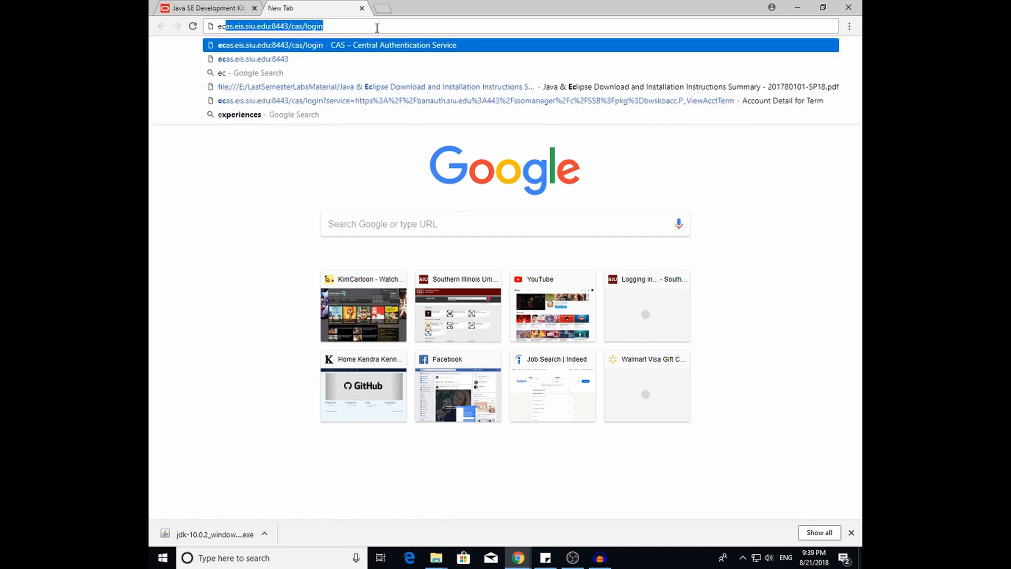
Search 'eclipse download' in a new tab and go to the Eclipse Foundation downloads page
{"action": "type", "text": "eclipse d"}
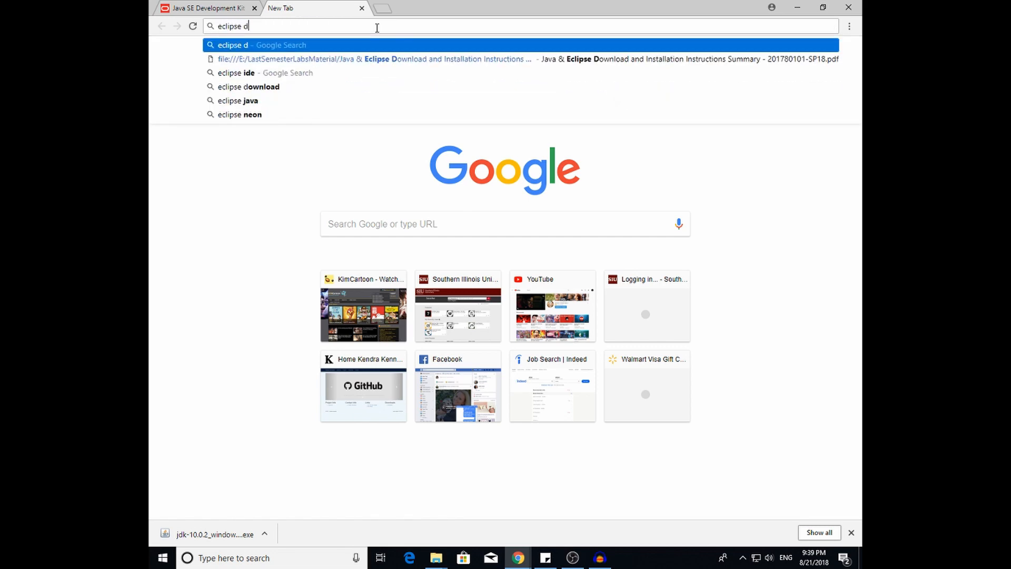
{"action": "type", "text": "ownload"}
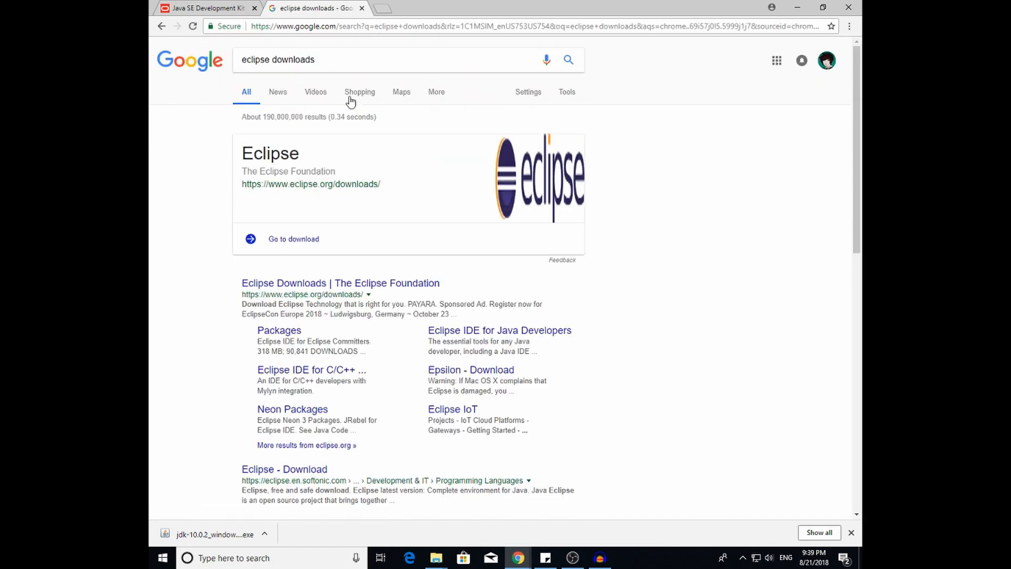
{"action": "left_click", "coordinate": [340, 282]}
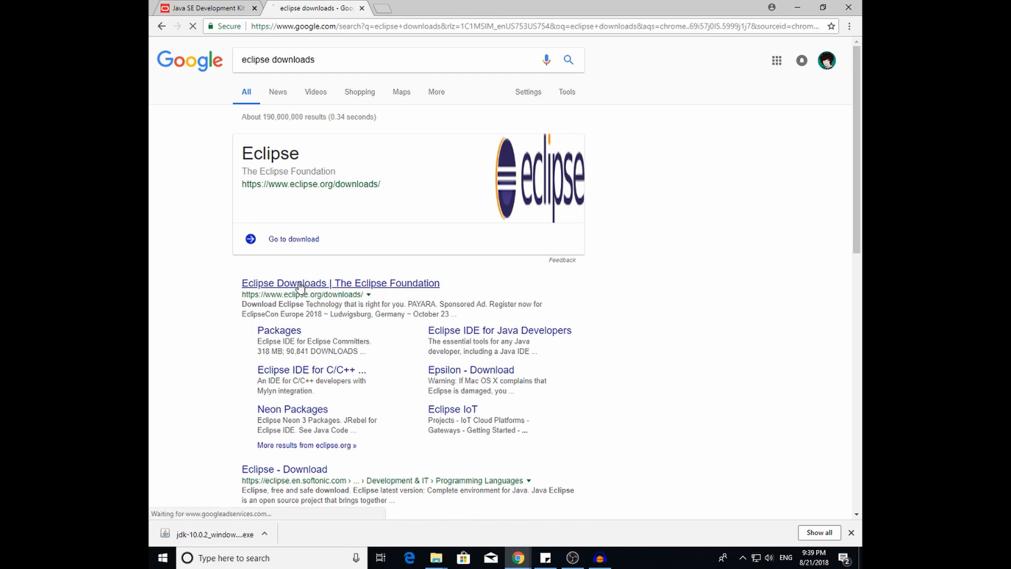
{"action": "left_click", "coordinate": [340, 282]}
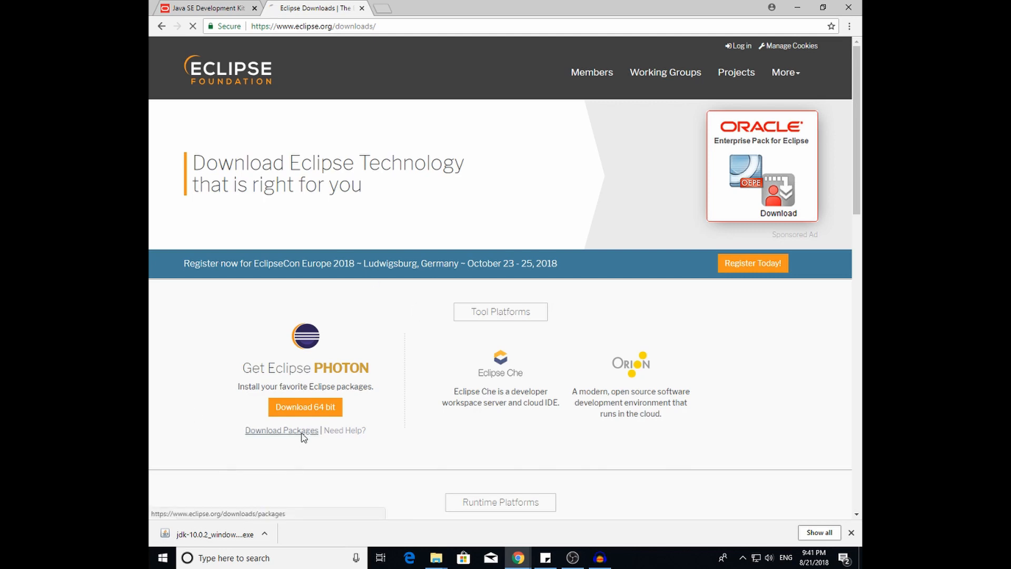
Go to Download Packages and scroll to Eclipse IDE for Java EE Developers
{"action": "left_click", "coordinate": [281, 429]}
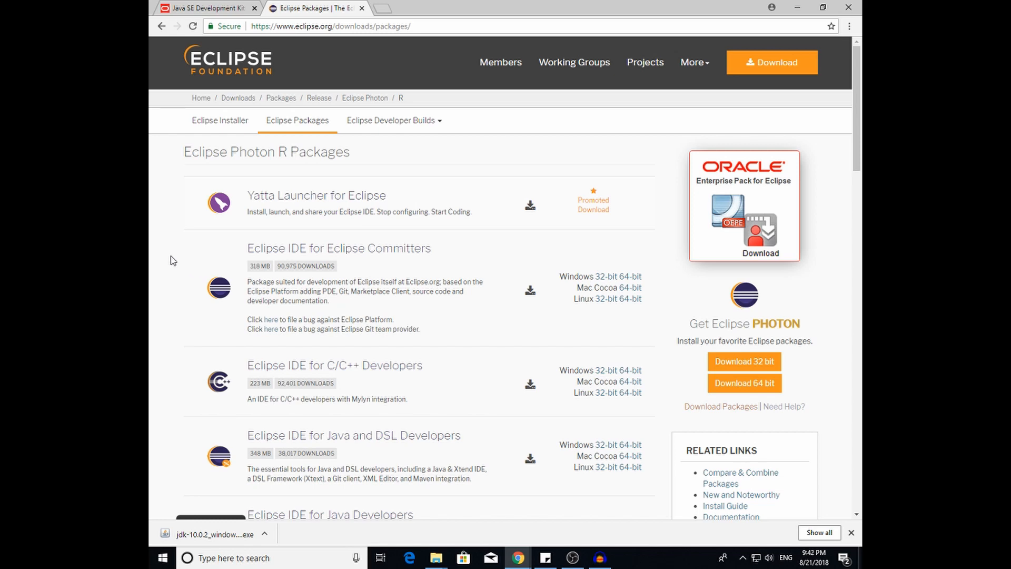
{"action": "scroll", "scroll_direction": "down", "scroll_amount": 3}
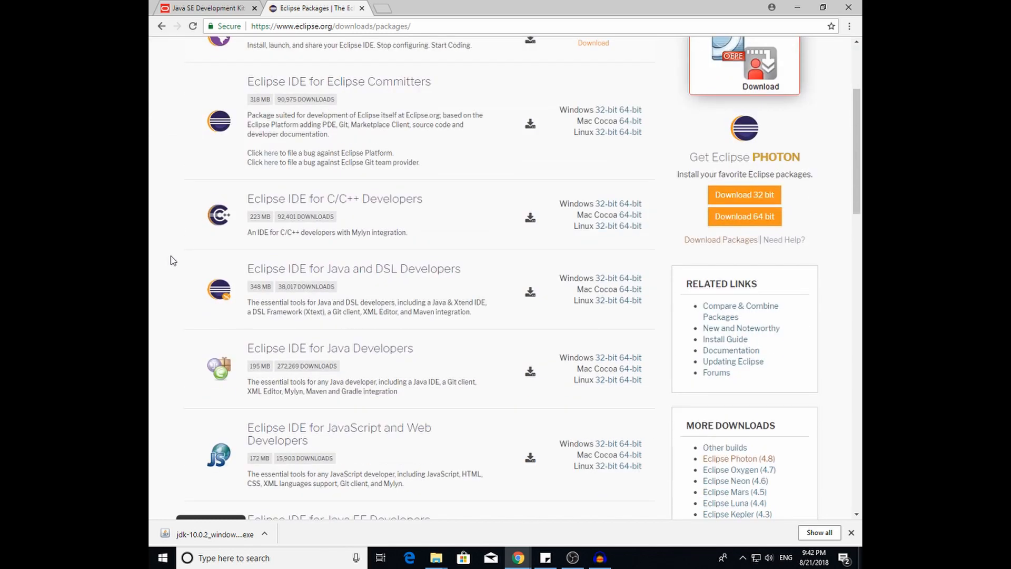
{"action": "scroll", "scroll_direction": "down", "scroll_amount": 3}
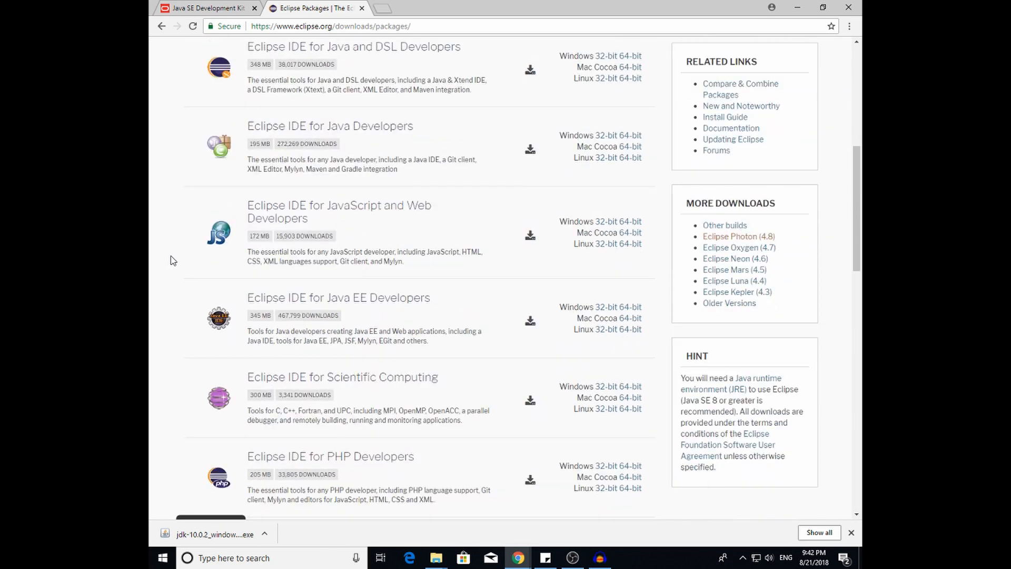
{"action": "scroll", "scroll_direction": "down", "scroll_amount": 3}
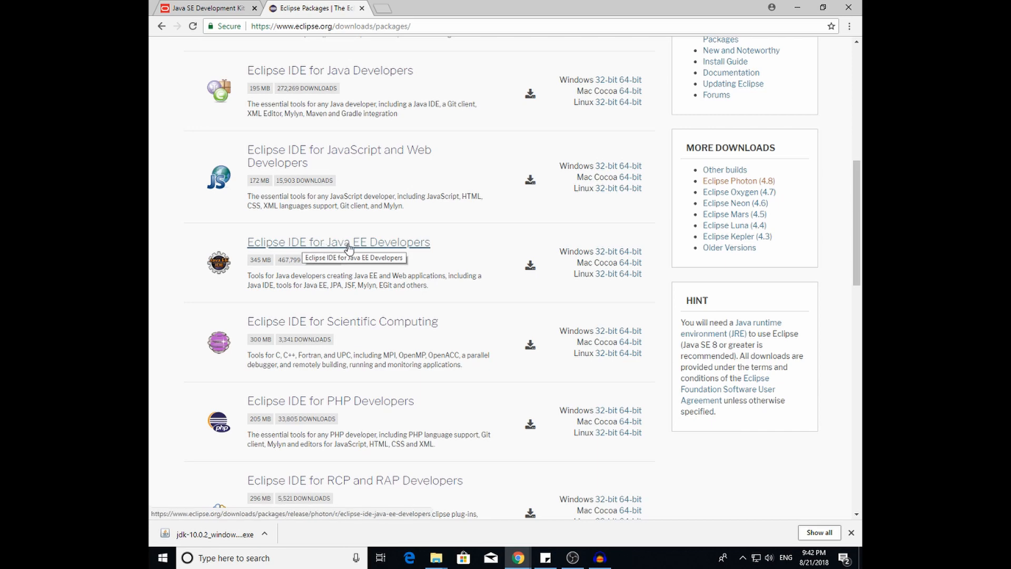
Choose the Windows 64-bit download of Eclipse IDE for Java EE Developers
{"action": "left_click", "coordinate": [338, 242]}
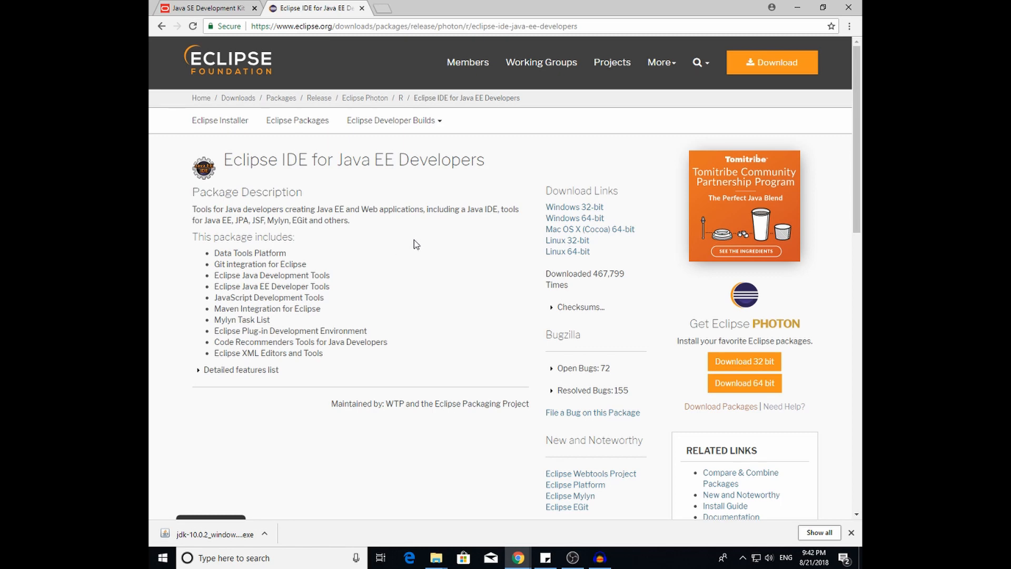
{"action": "mouse_move", "coordinate": [577, 209]}
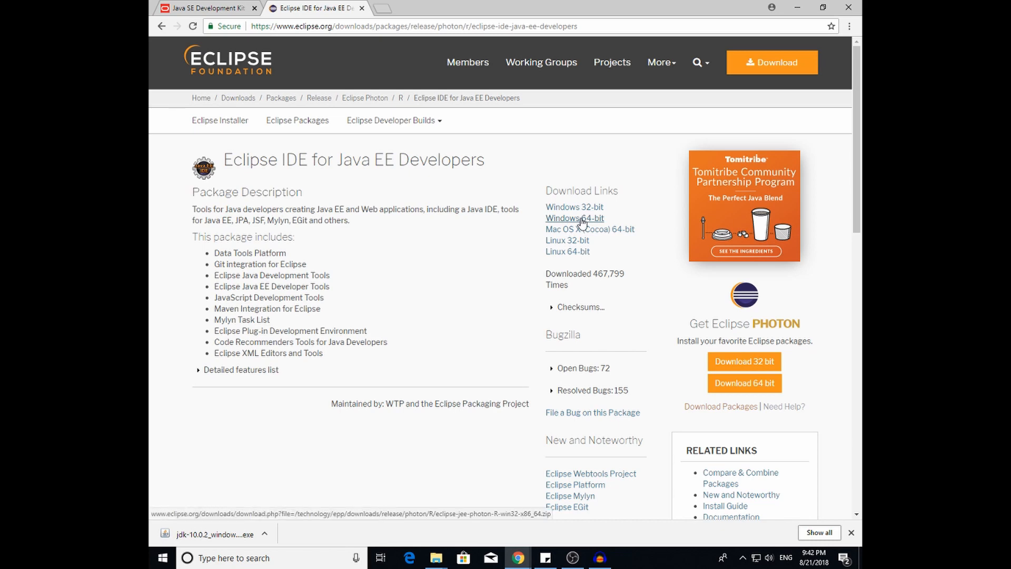
{"action": "left_click", "coordinate": [574, 218]}
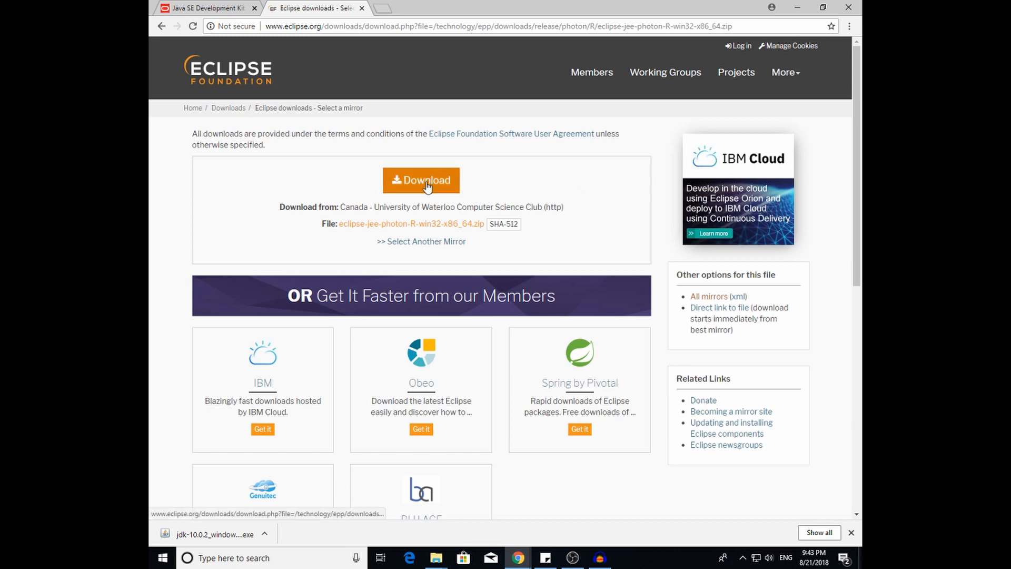
Download eclipse-jee-photon-R-win32-x86_64.zip and save it into C:\Eclipse
{"action": "left_click", "coordinate": [421, 180]}
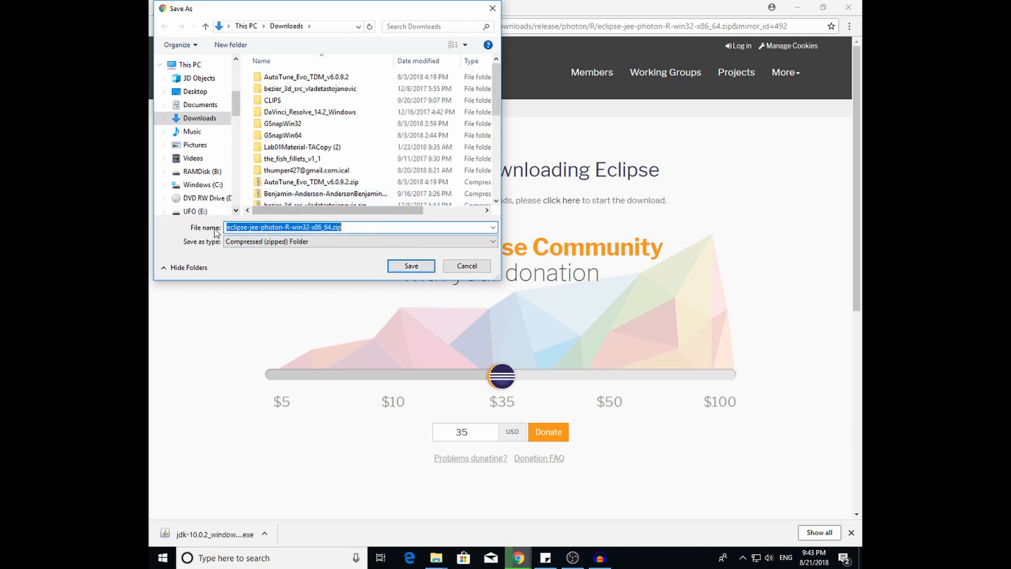
{"action": "mouse_move", "coordinate": [322, 265]}
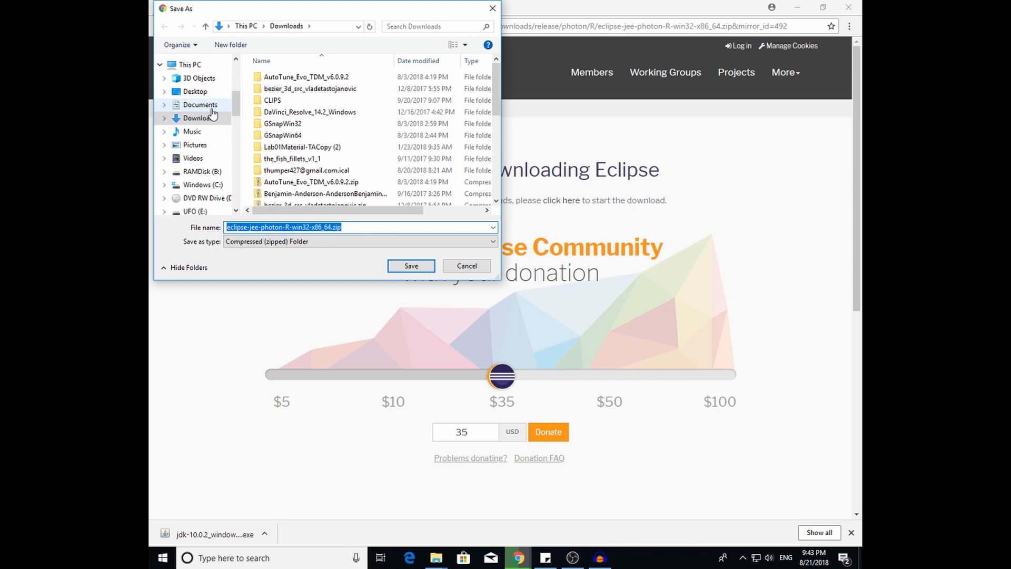
{"action": "mouse_move", "coordinate": [206, 133]}
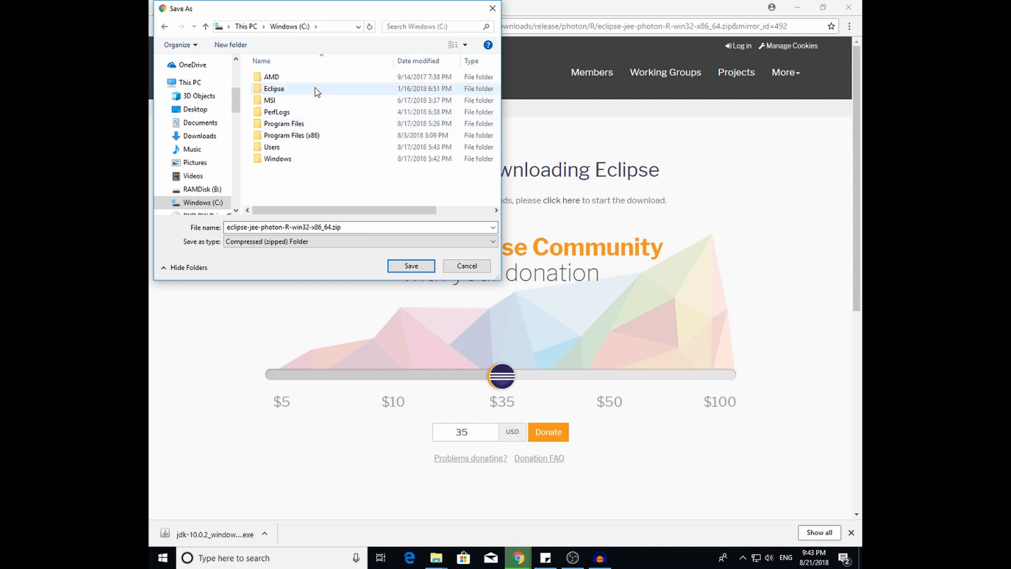
{"action": "left_click", "coordinate": [274, 89]}
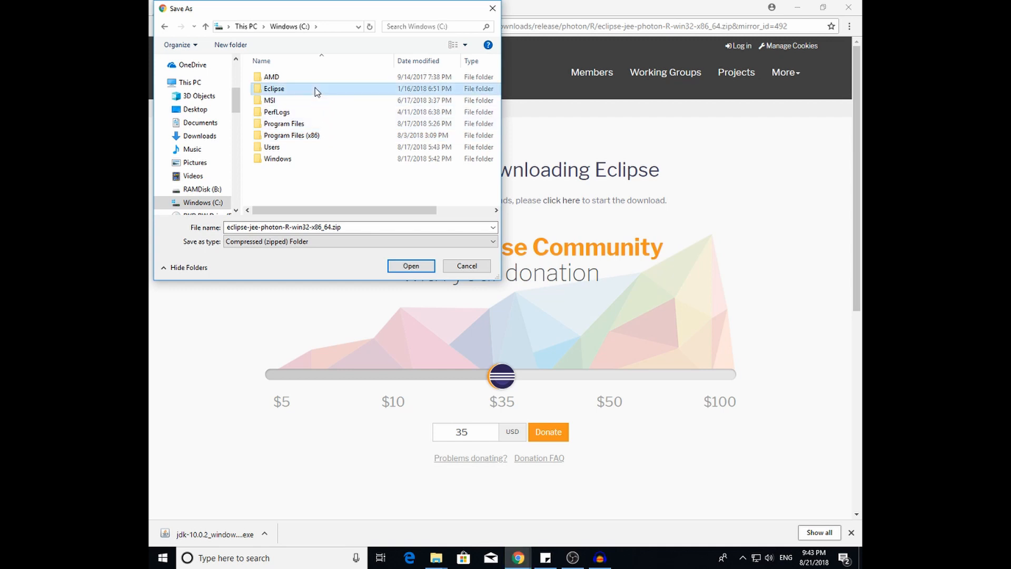
{"action": "double_click", "coordinate": [274, 88]}
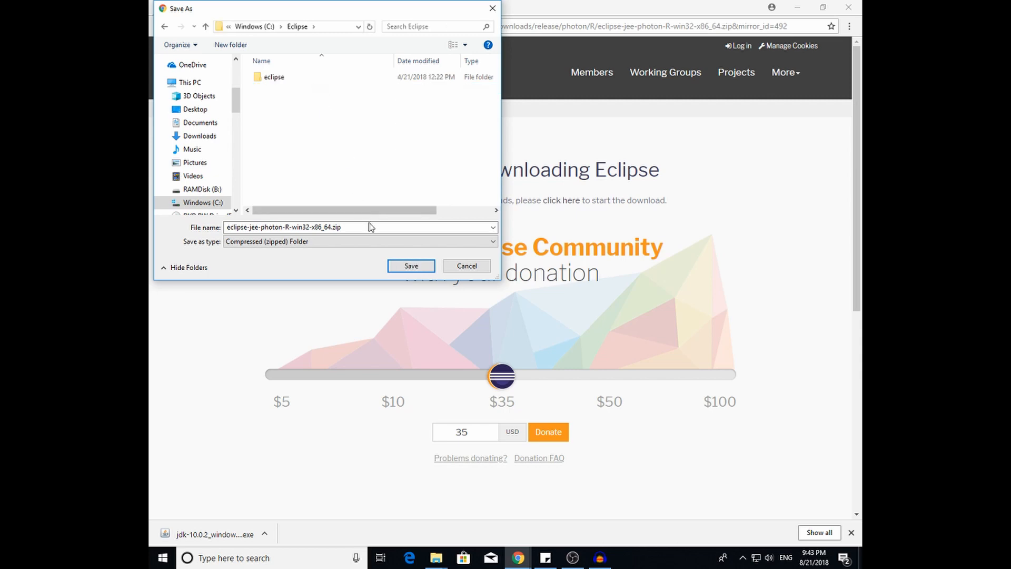
{"action": "left_click", "coordinate": [411, 265]}
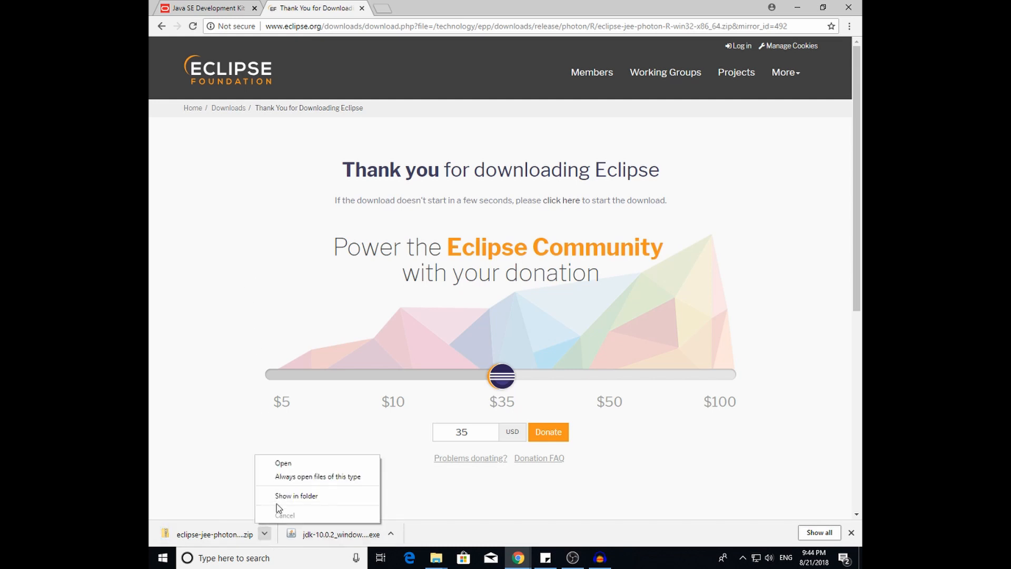
Show the zip in its folder and extract all into the suggested eclipse-jee-photon-R-win32-x86_64 folder
{"action": "left_click", "coordinate": [297, 495]}
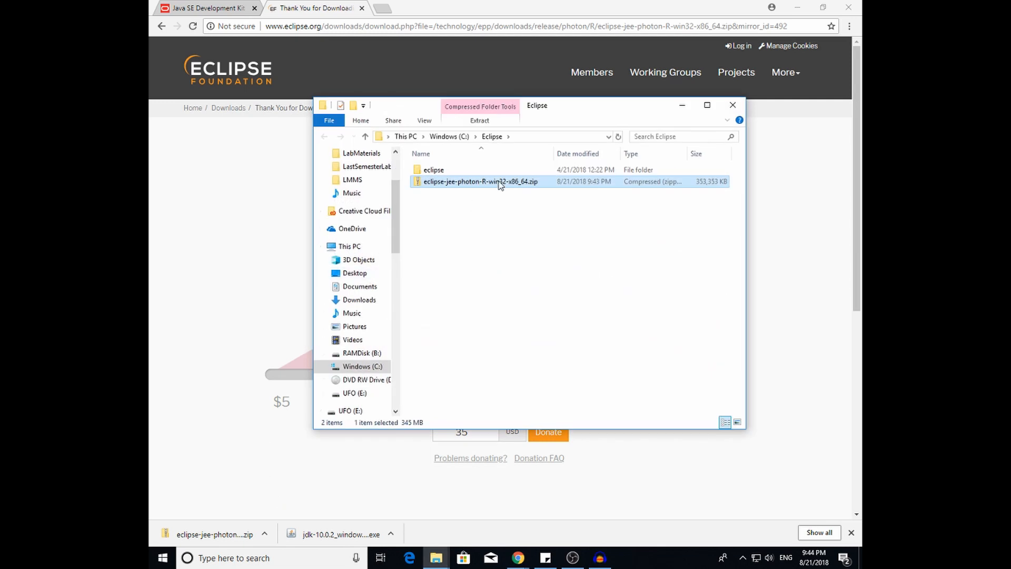
{"action": "right_click", "coordinate": [485, 181]}
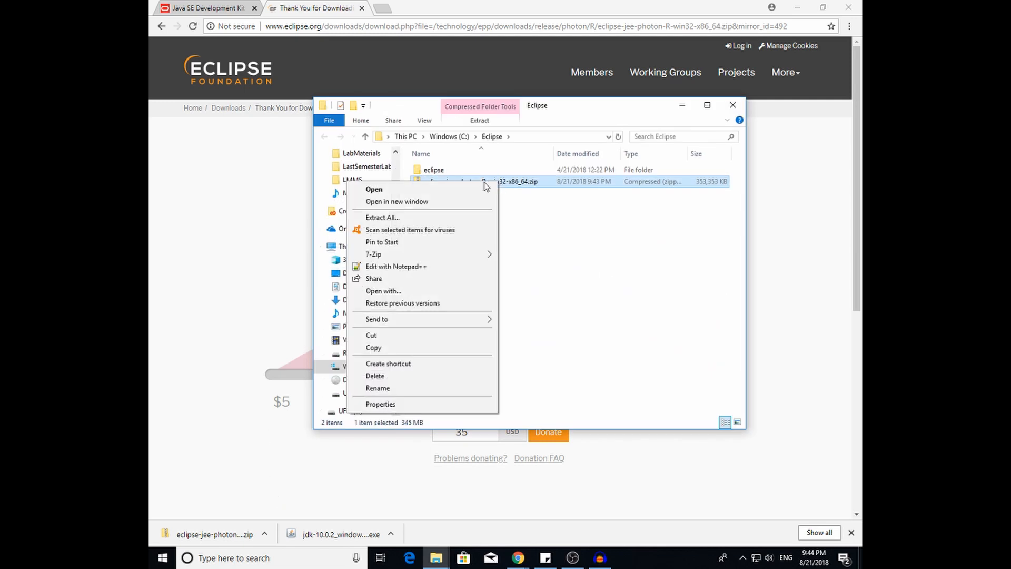
{"action": "mouse_move", "coordinate": [405, 217]}
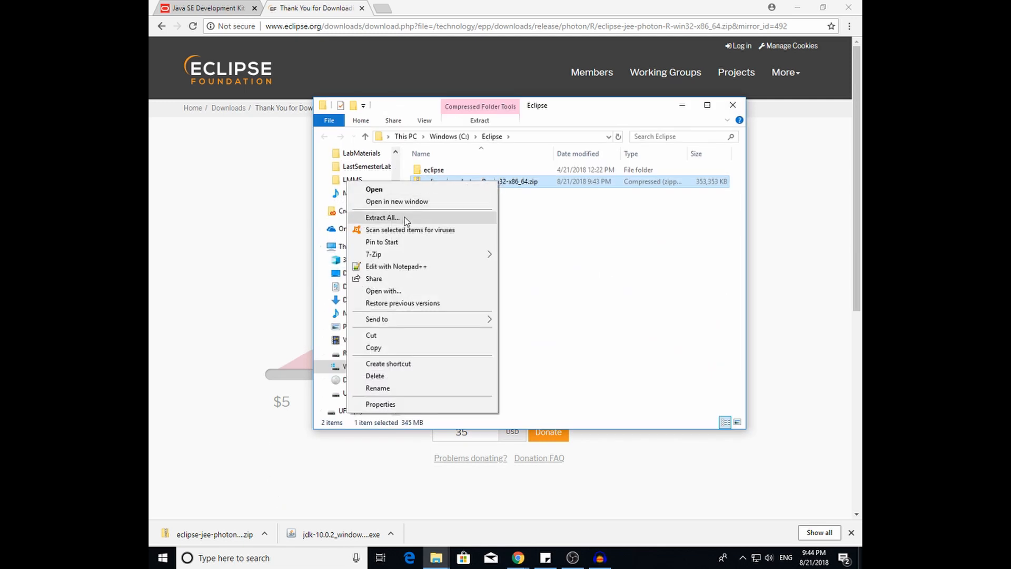
{"action": "left_click", "coordinate": [381, 217]}
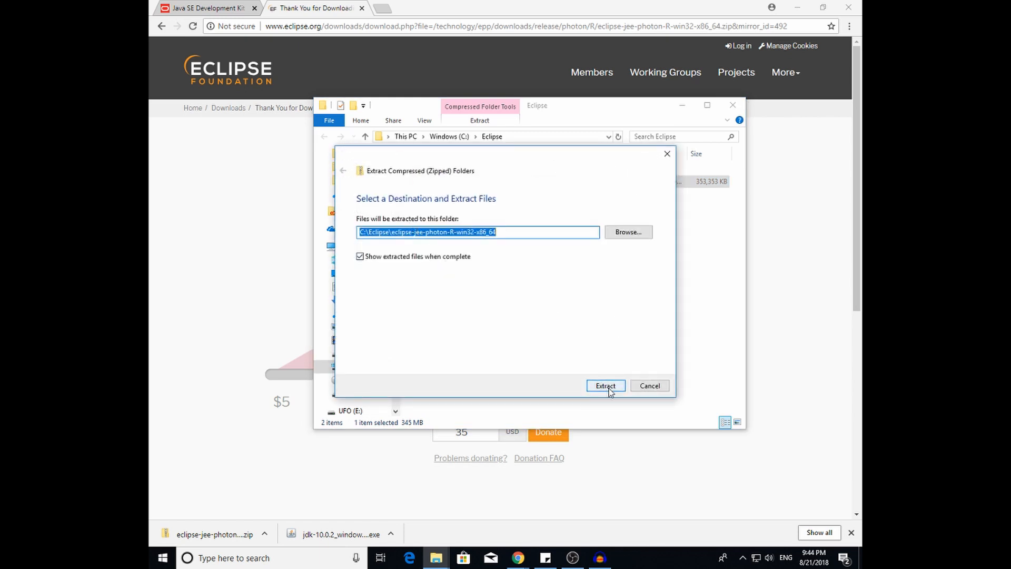
{"action": "left_click", "coordinate": [605, 386]}
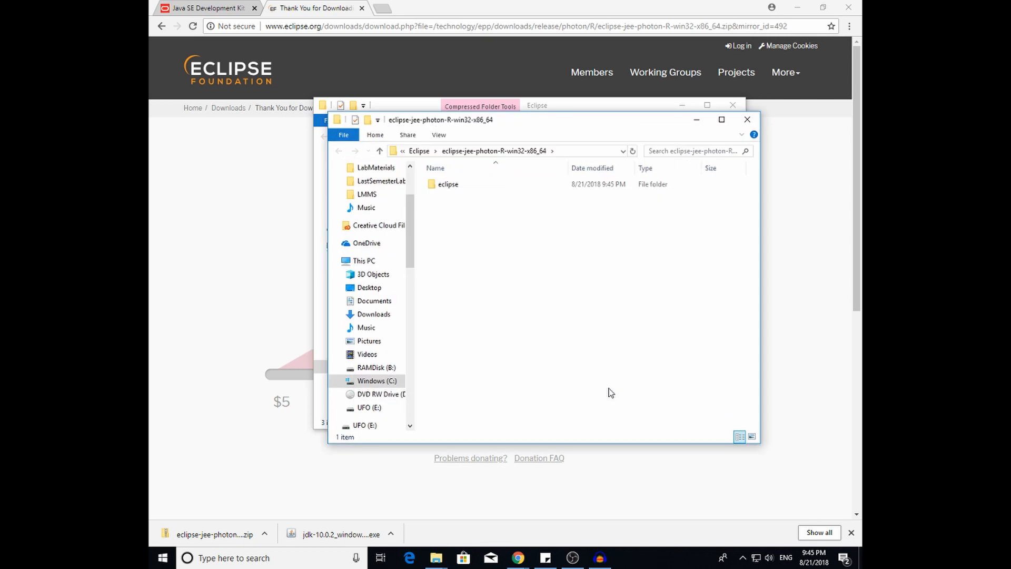
{"action": "mouse_move", "coordinate": [599, 381]}
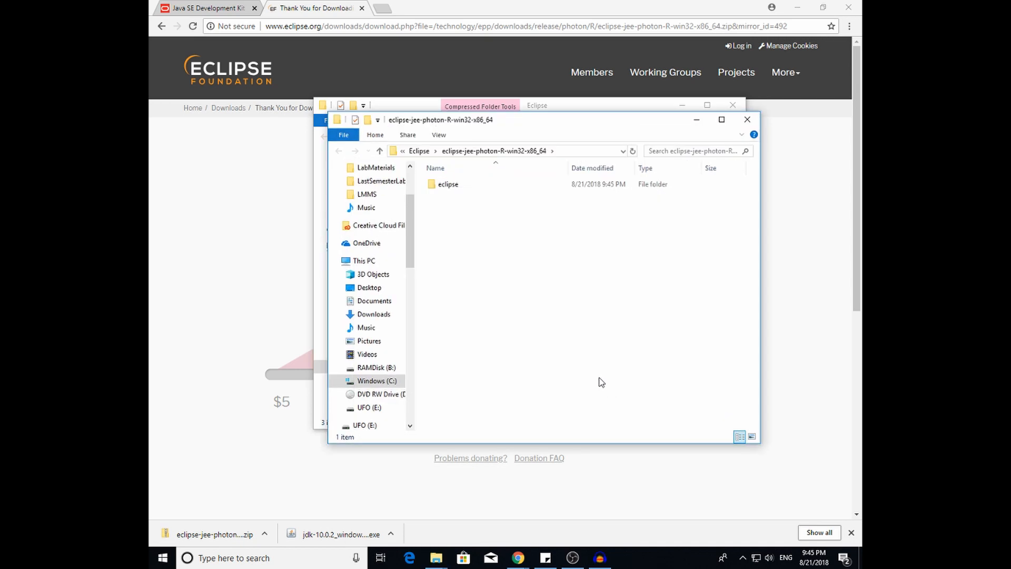
Create a shortcut to eclipse.exe inside the extracted C:\Eclipse\eclipse folder
{"action": "left_click", "coordinate": [447, 183]}
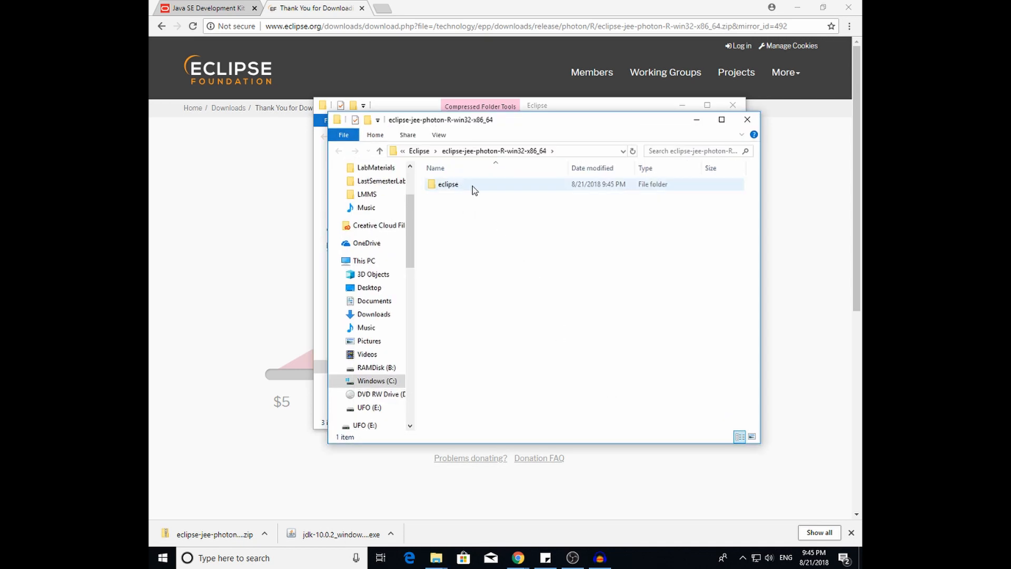
{"action": "double_click", "coordinate": [447, 183]}
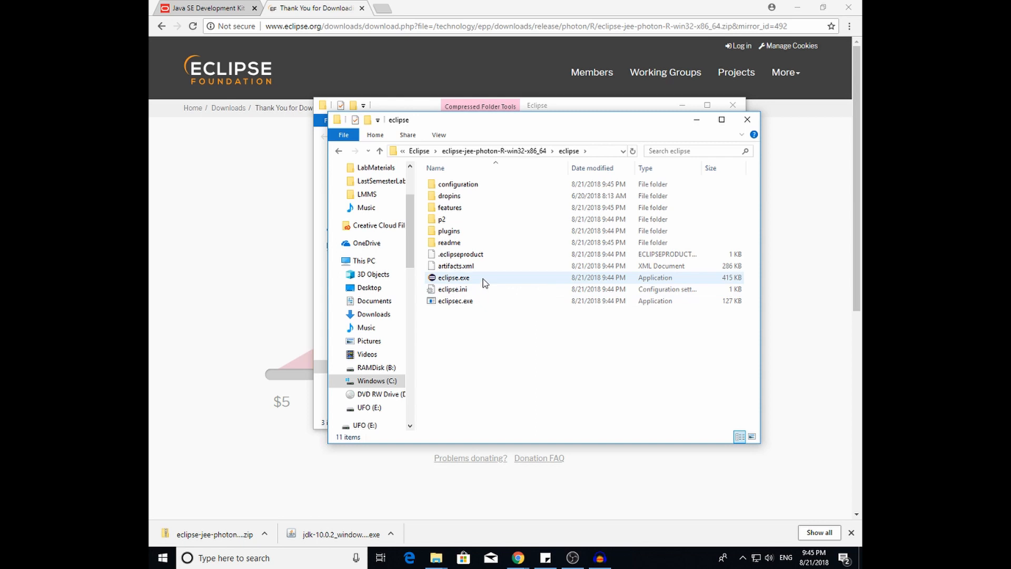
{"action": "left_click", "coordinate": [453, 277]}
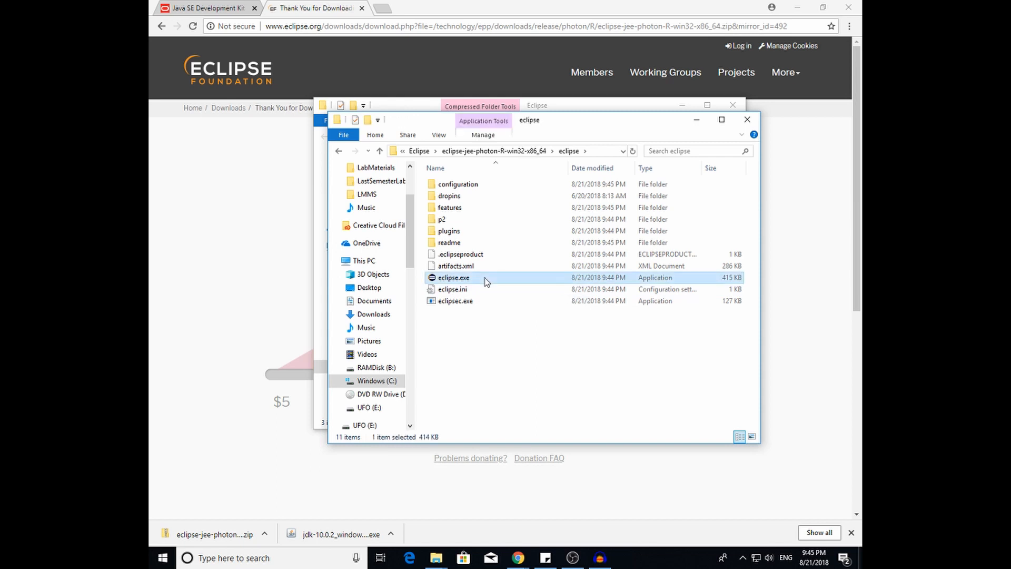
{"action": "right_click", "coordinate": [454, 277]}
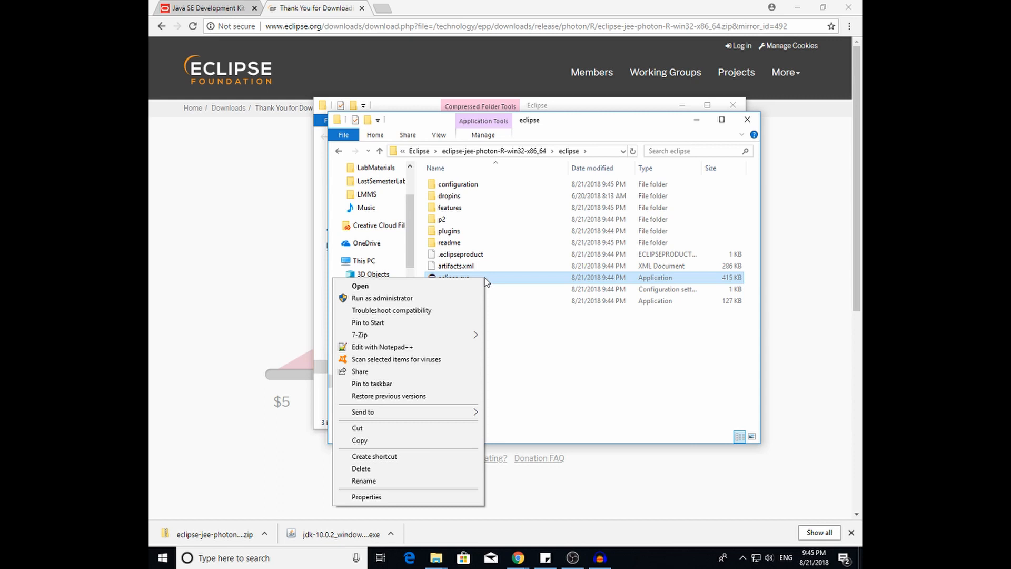
{"action": "mouse_move", "coordinate": [395, 456]}
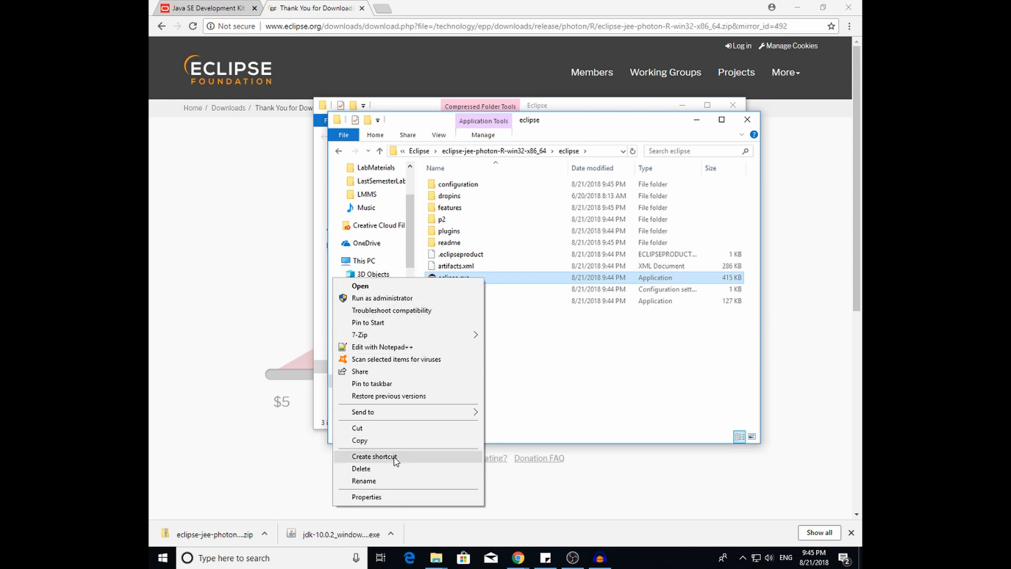
{"action": "left_click", "coordinate": [374, 456]}
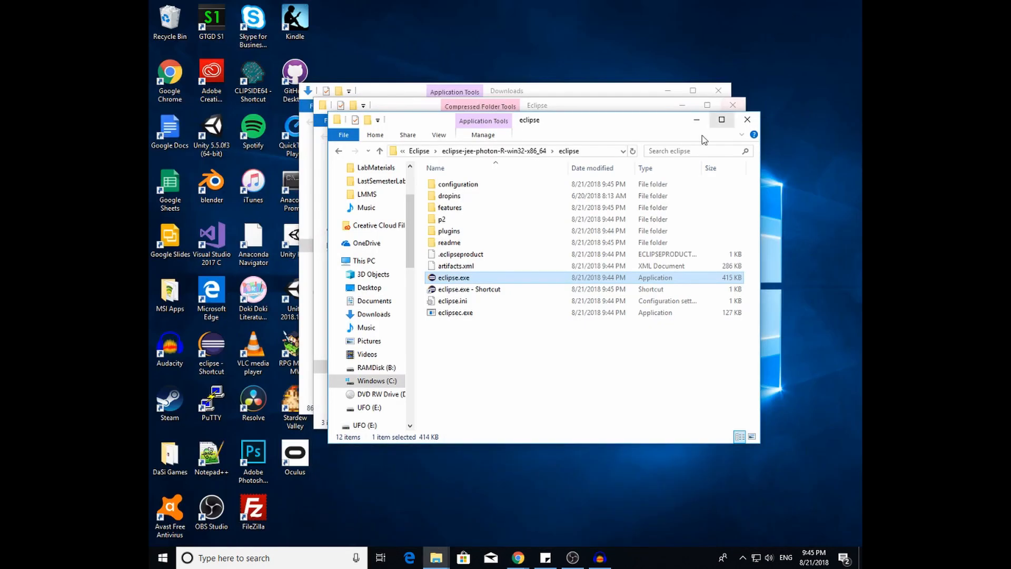
Move the eclipse.exe shortcut to the desktop and launch Eclipse Photon from it
{"action": "left_click", "coordinate": [470, 288]}
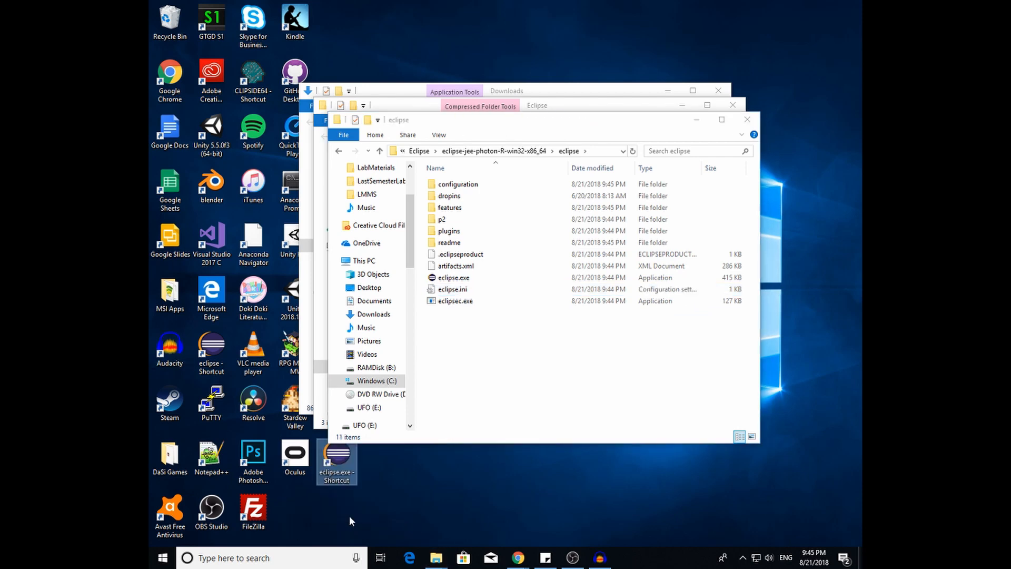
{"action": "mouse_move", "coordinate": [337, 459]}
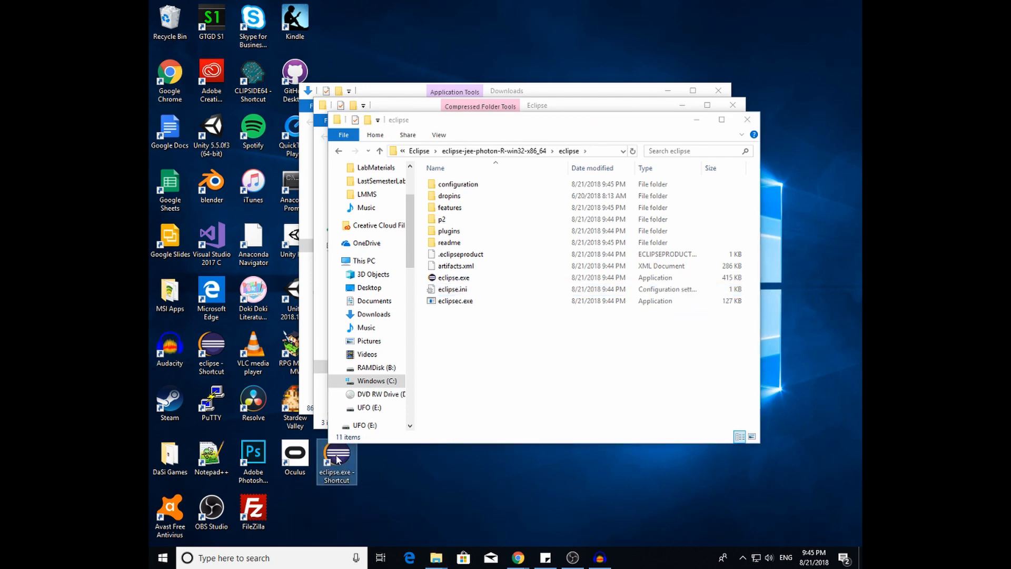
{"action": "double_click", "coordinate": [336, 455]}
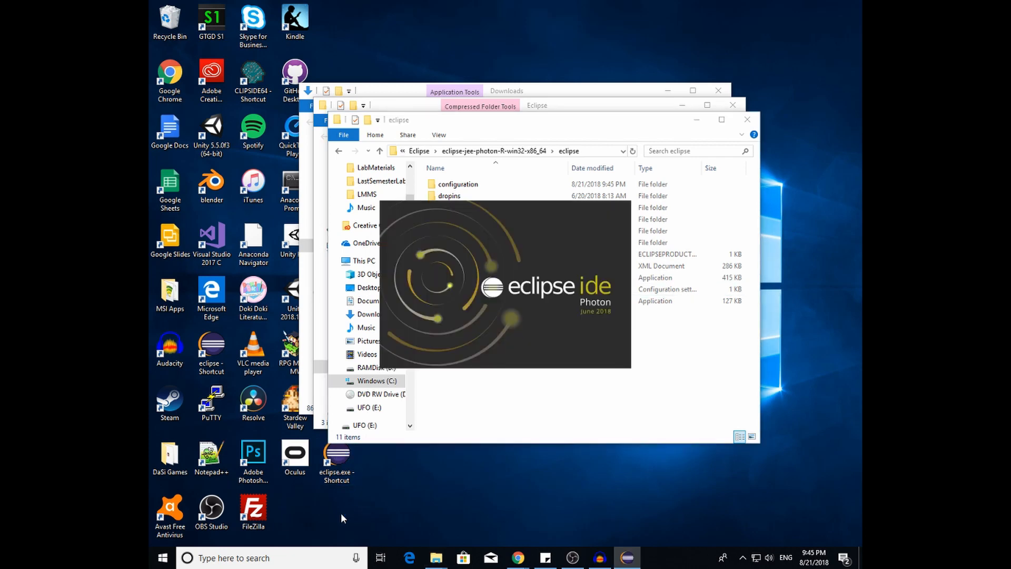